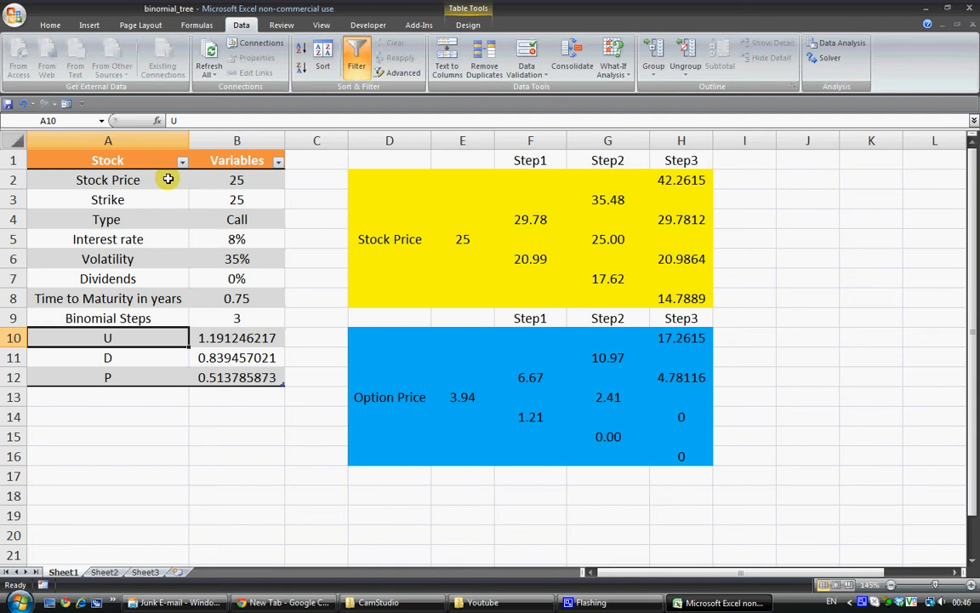
mouse_move(129, 219)
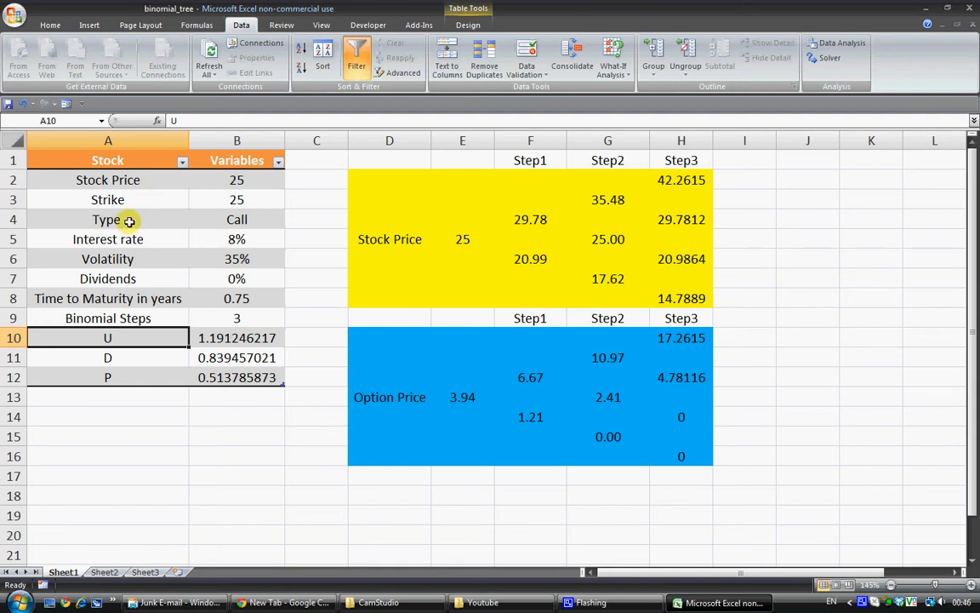
mouse_move(133, 220)
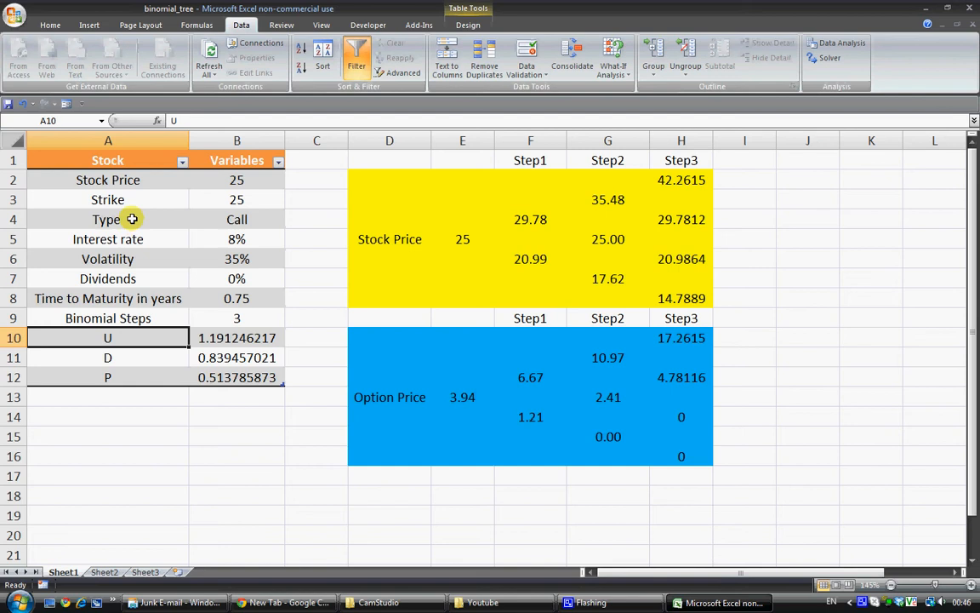
mouse_move(172, 228)
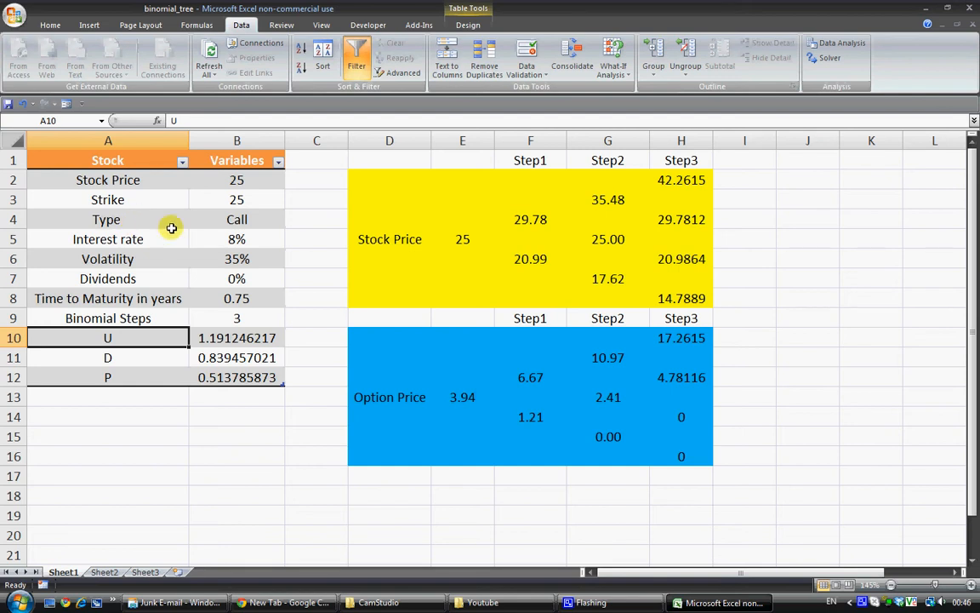
mouse_move(203, 224)
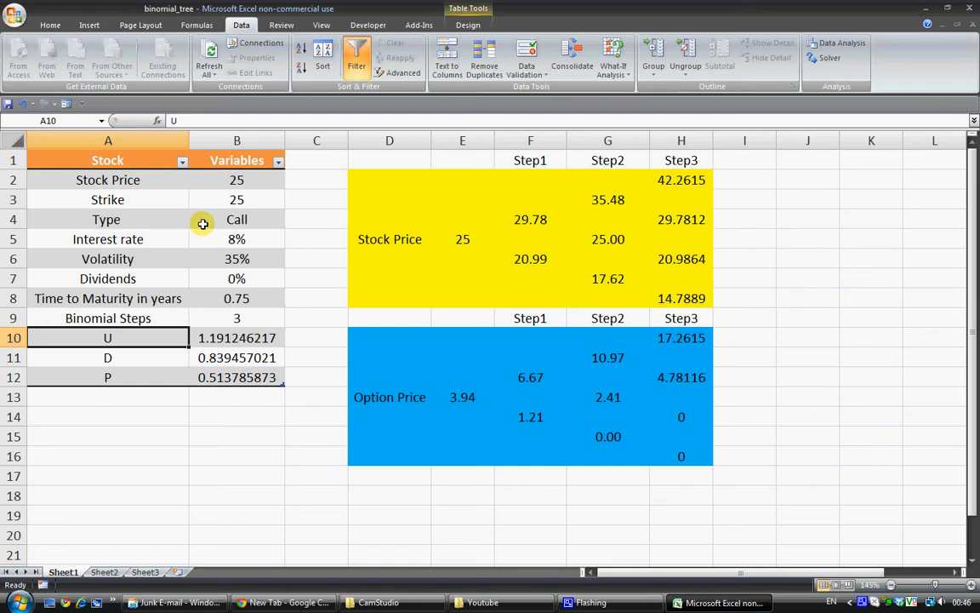
mouse_move(327, 303)
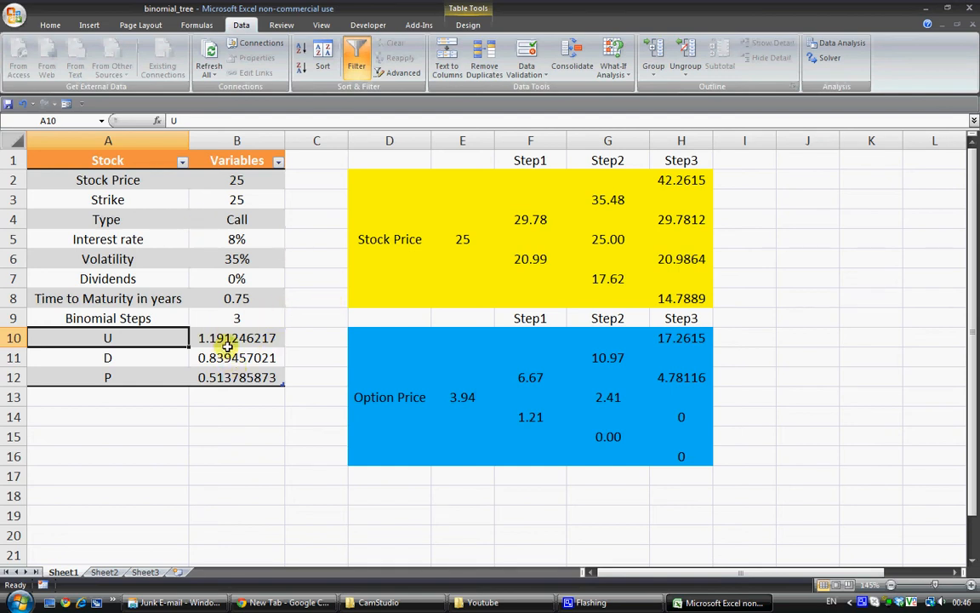
mouse_move(223, 337)
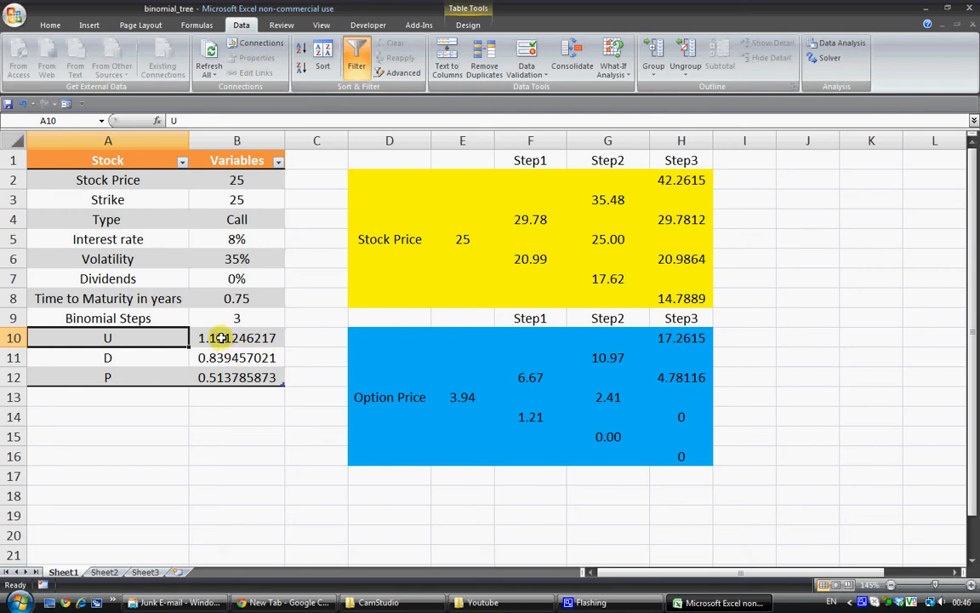
mouse_move(383, 371)
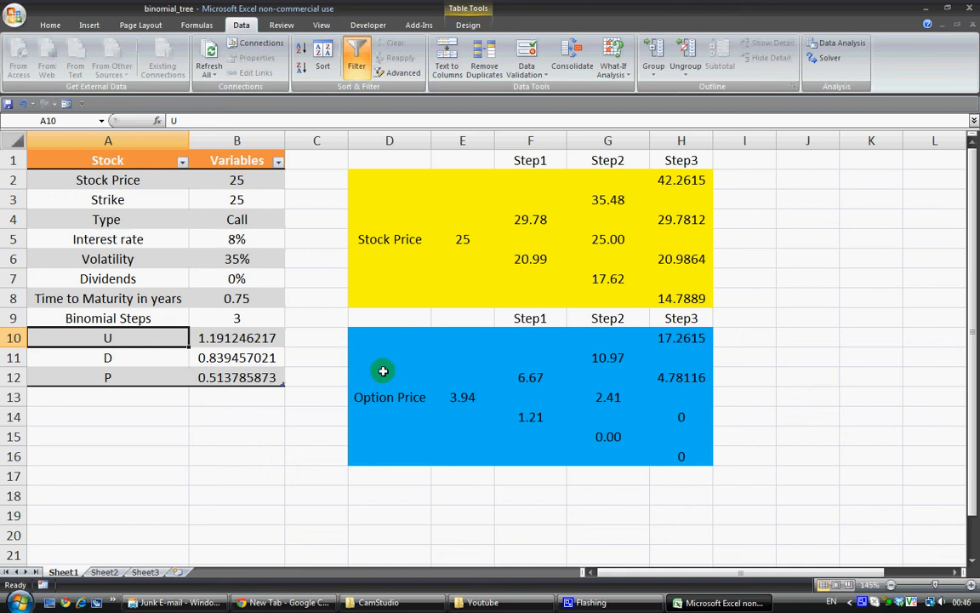
mouse_move(354, 371)
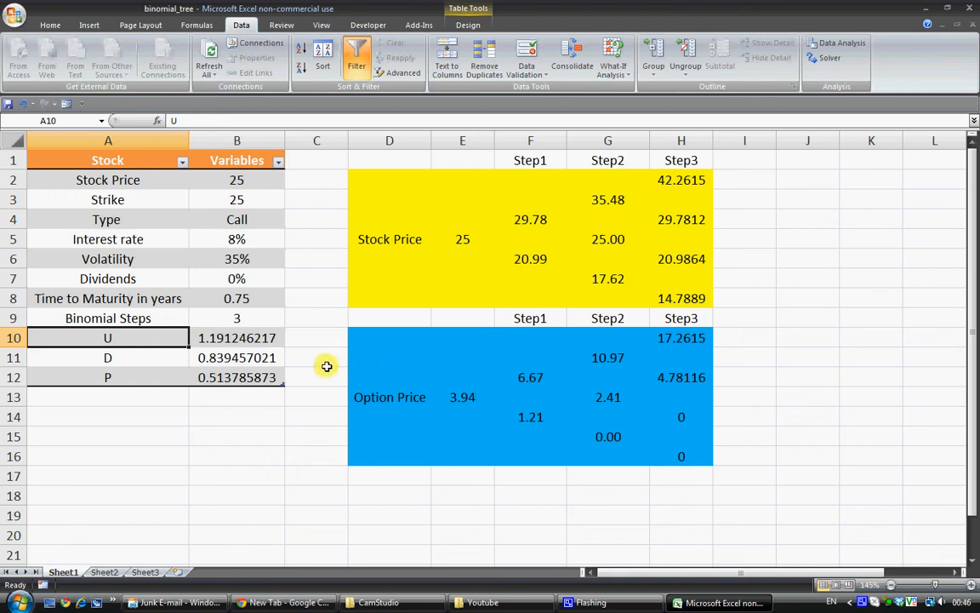
mouse_move(330, 361)
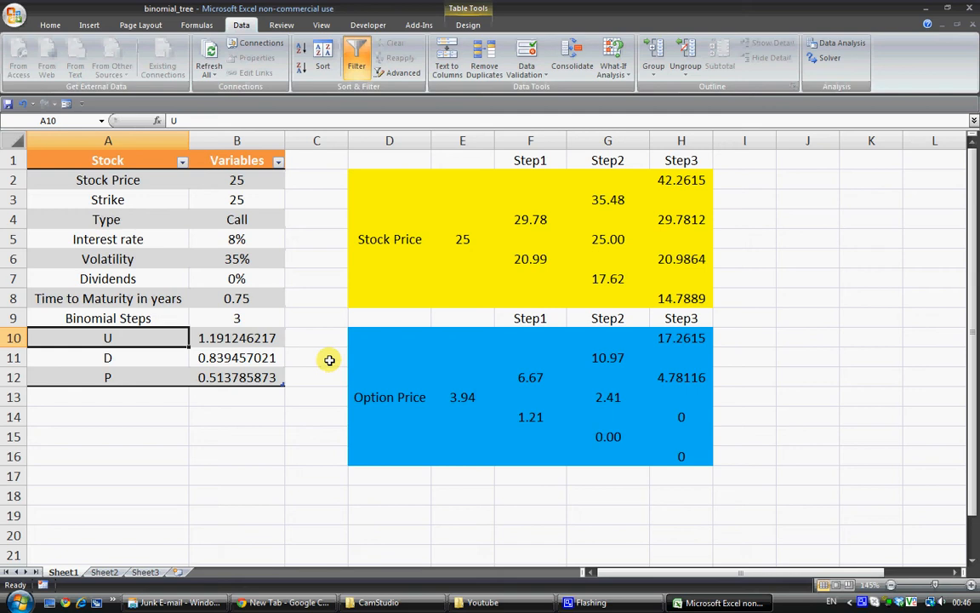
mouse_move(317, 378)
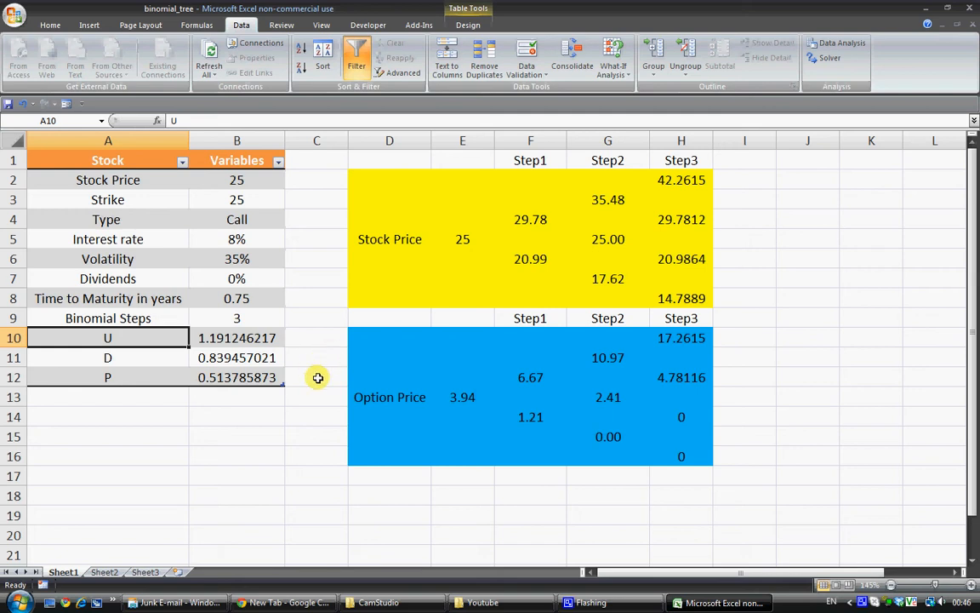
mouse_move(292, 383)
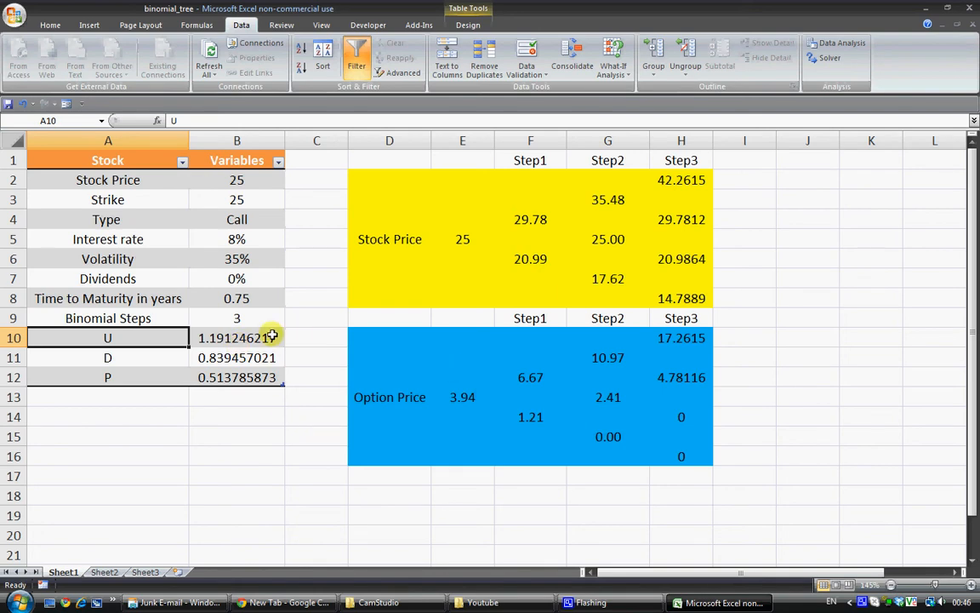
left_click(237, 180)
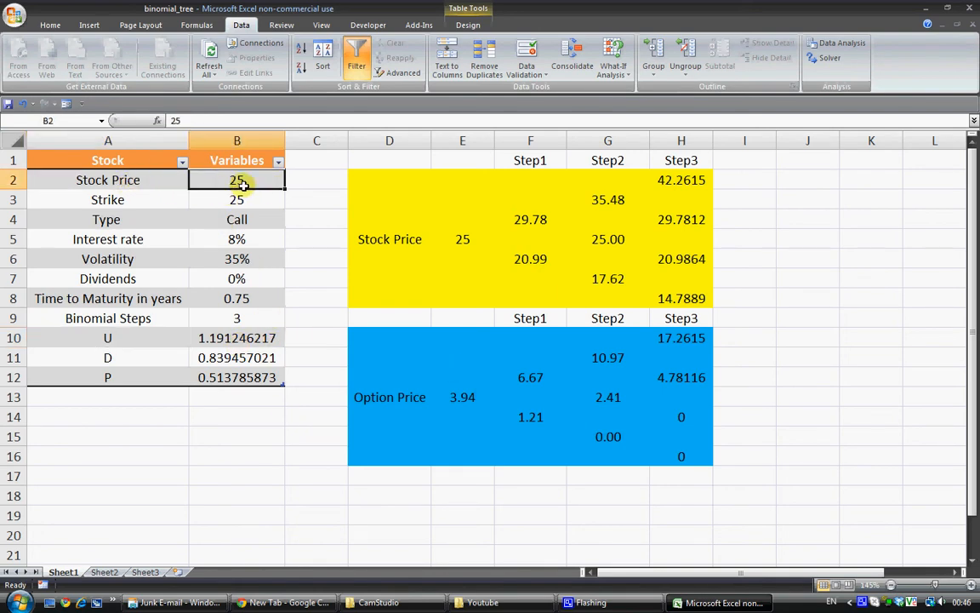
left_click(237, 298)
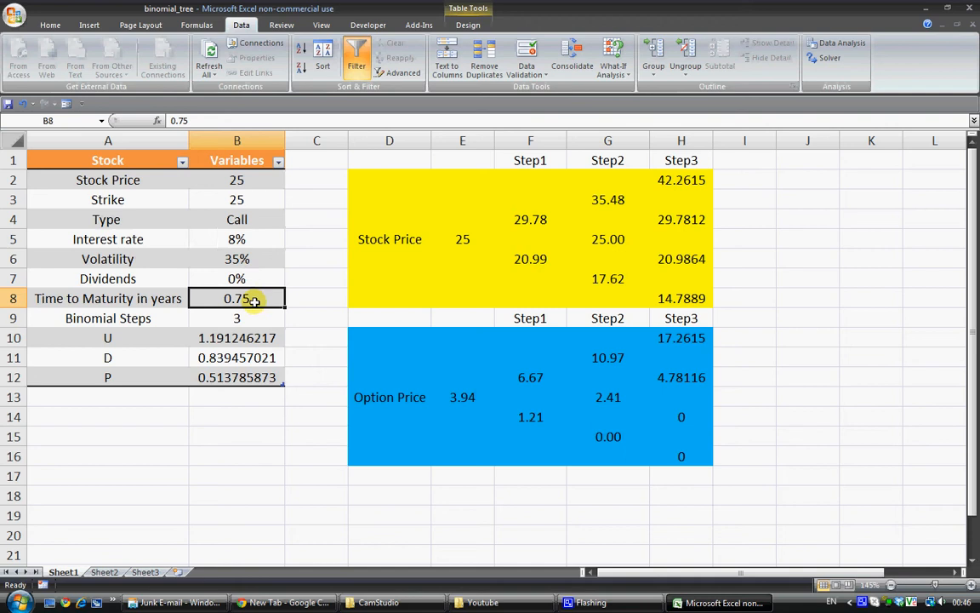
mouse_move(269, 318)
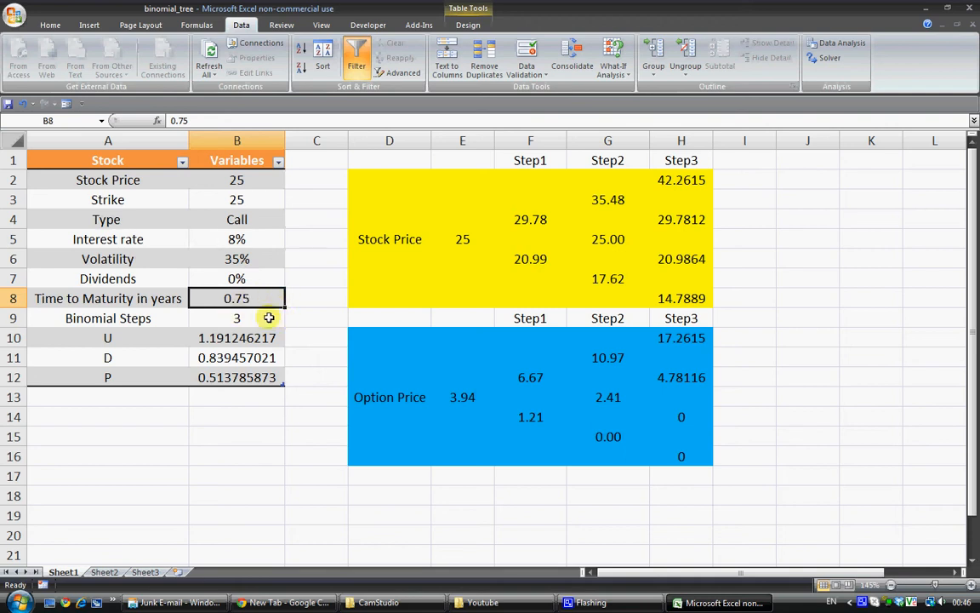
left_click(236, 318)
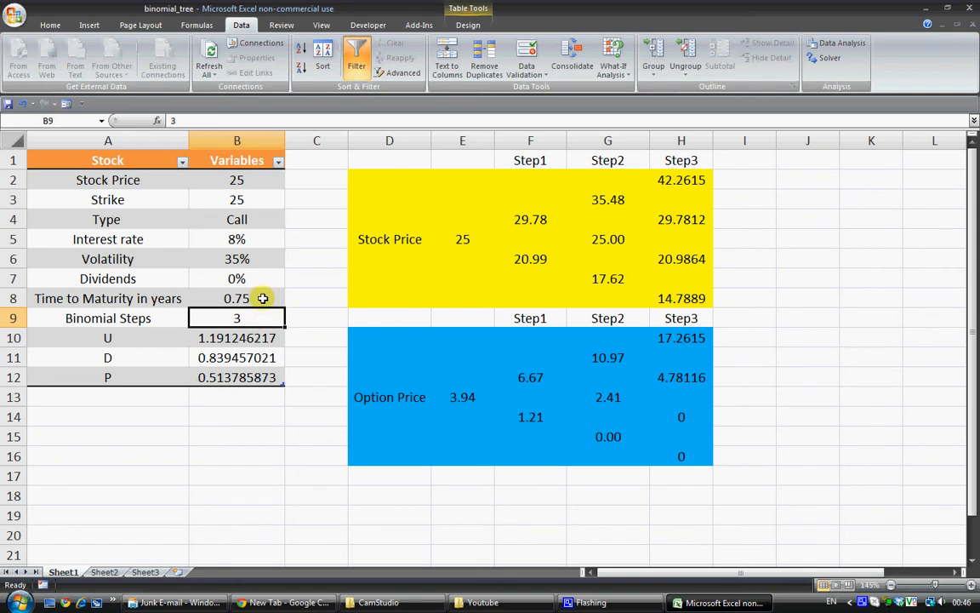
mouse_move(248, 279)
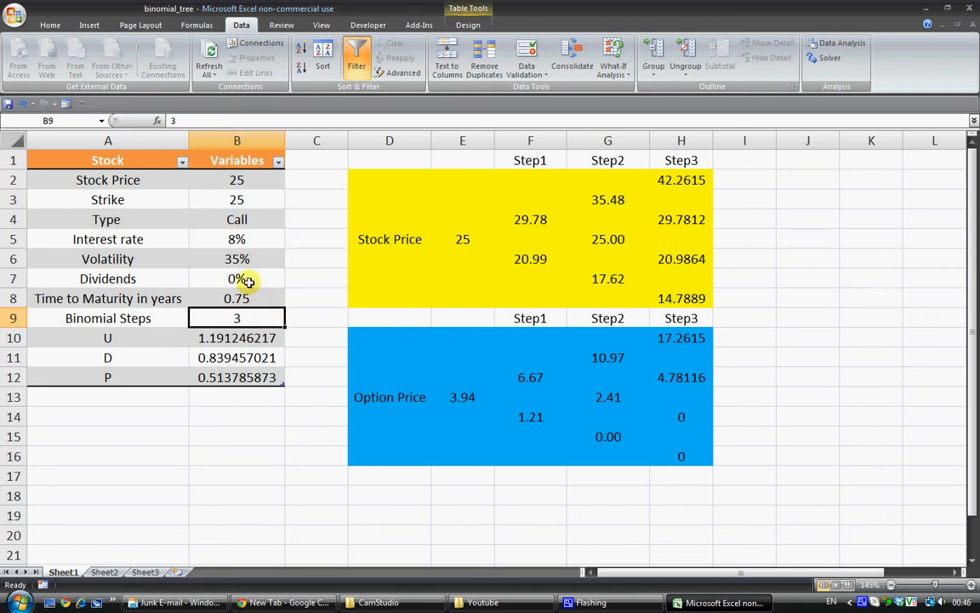
mouse_move(247, 272)
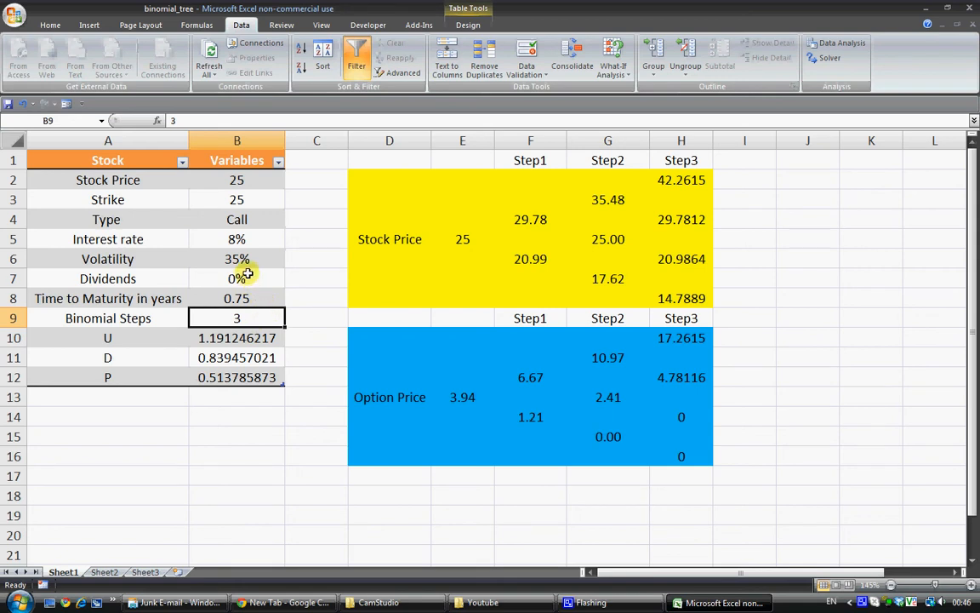
mouse_move(252, 318)
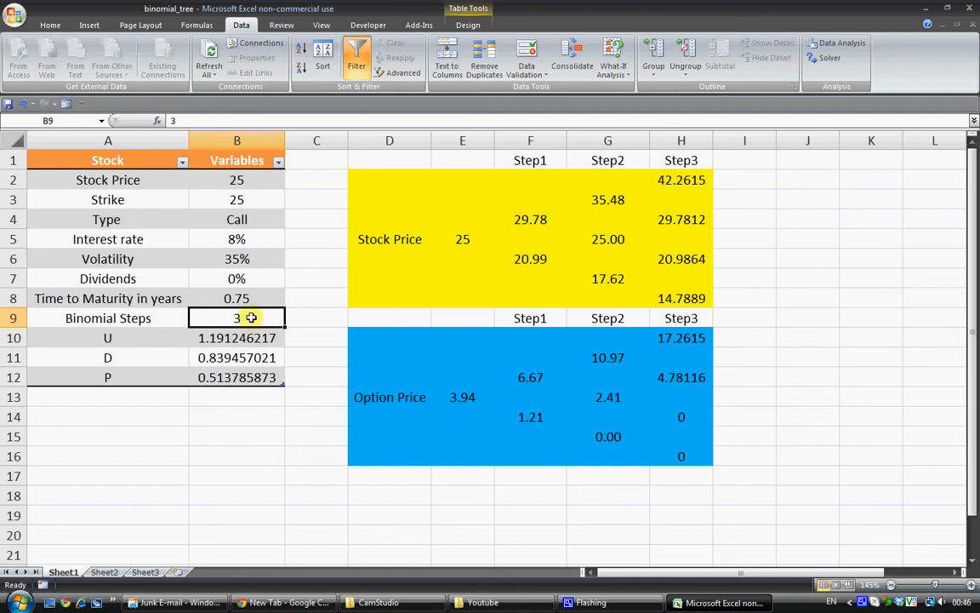
mouse_move(252, 318)
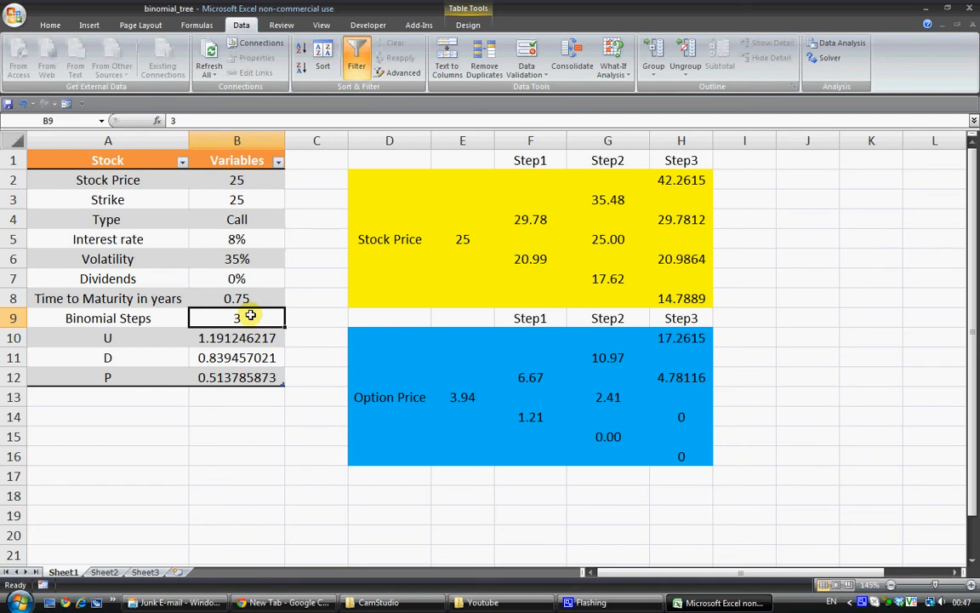
mouse_move(241, 330)
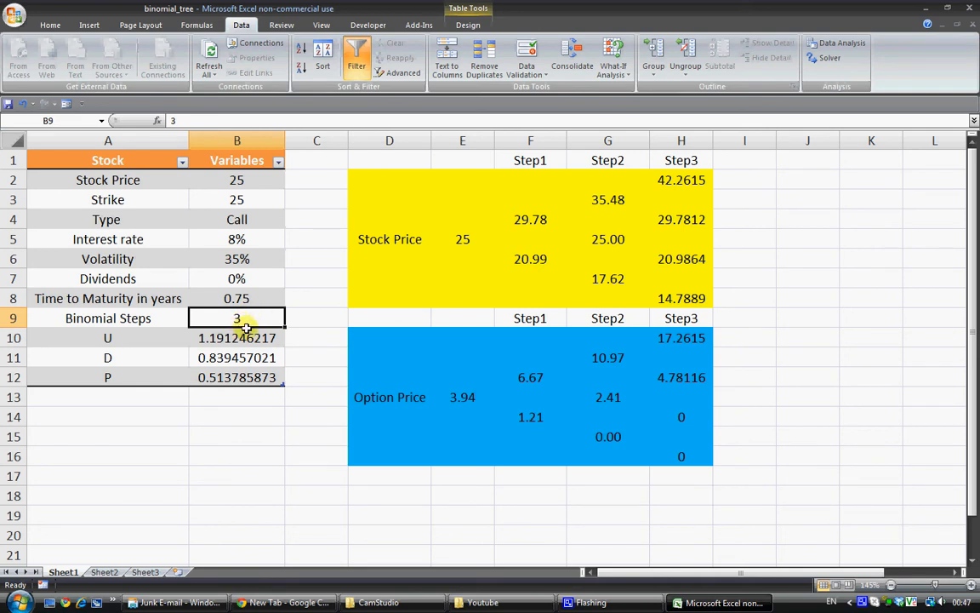
mouse_move(248, 318)
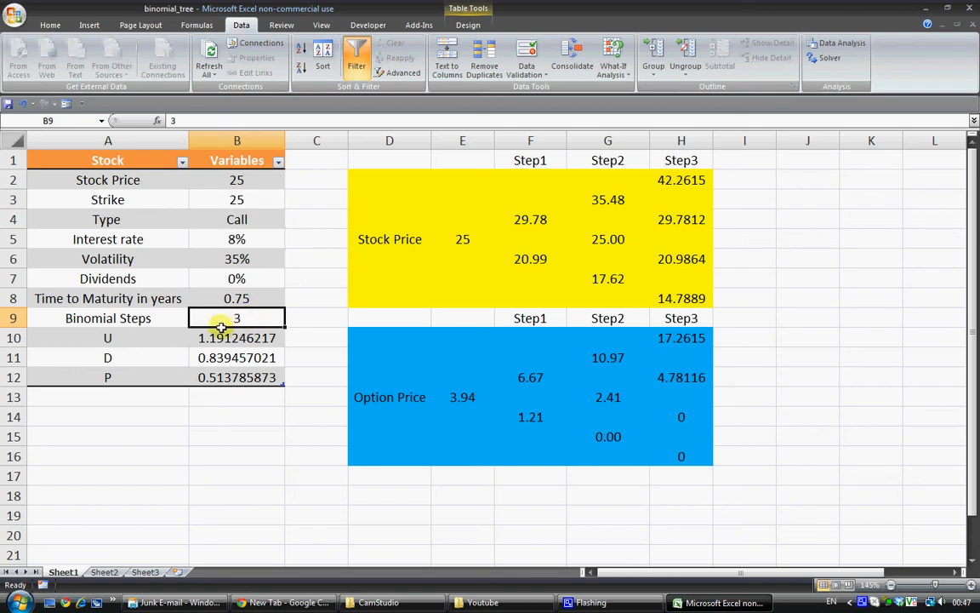
mouse_move(252, 319)
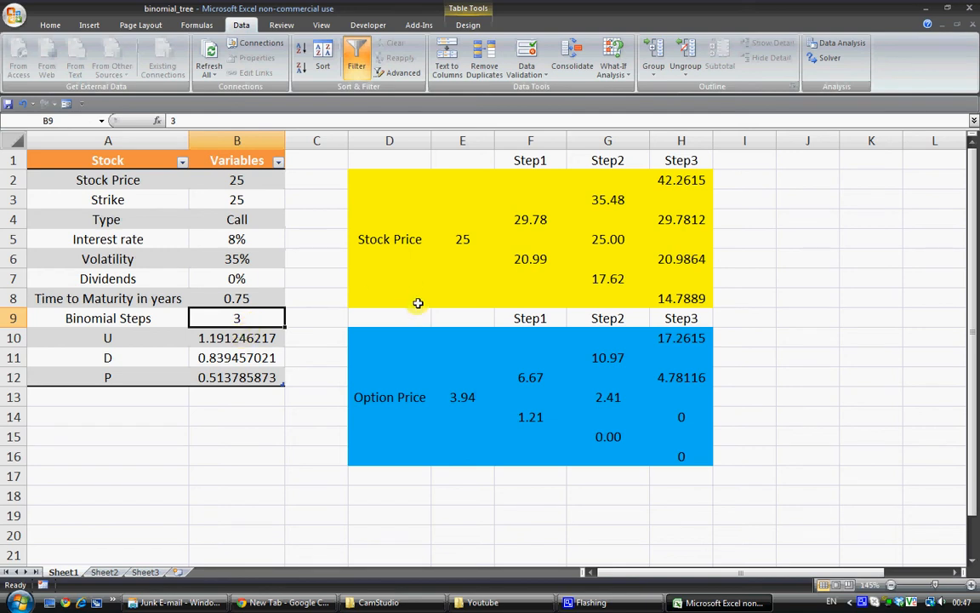
mouse_move(242, 347)
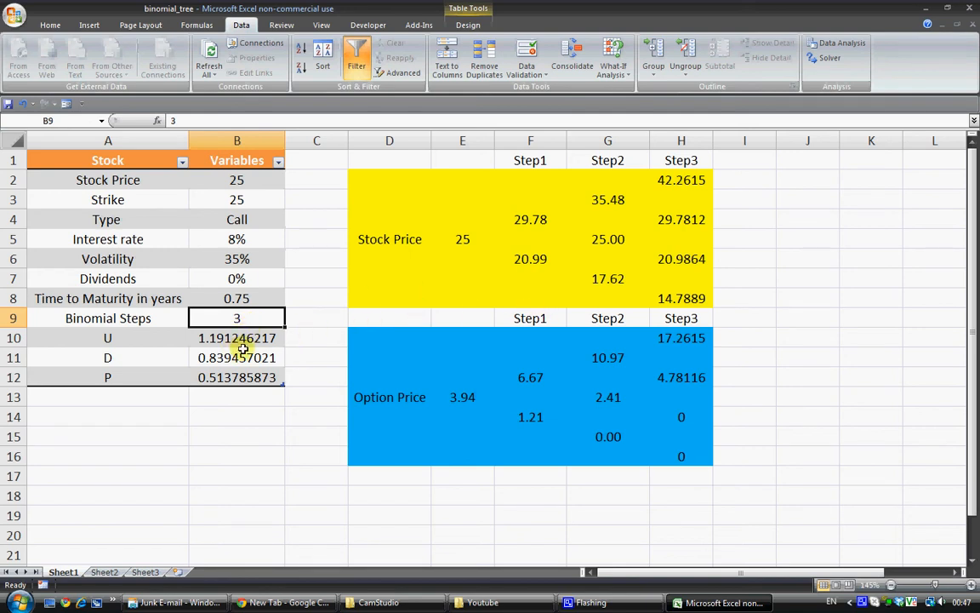
left_click(236, 337)
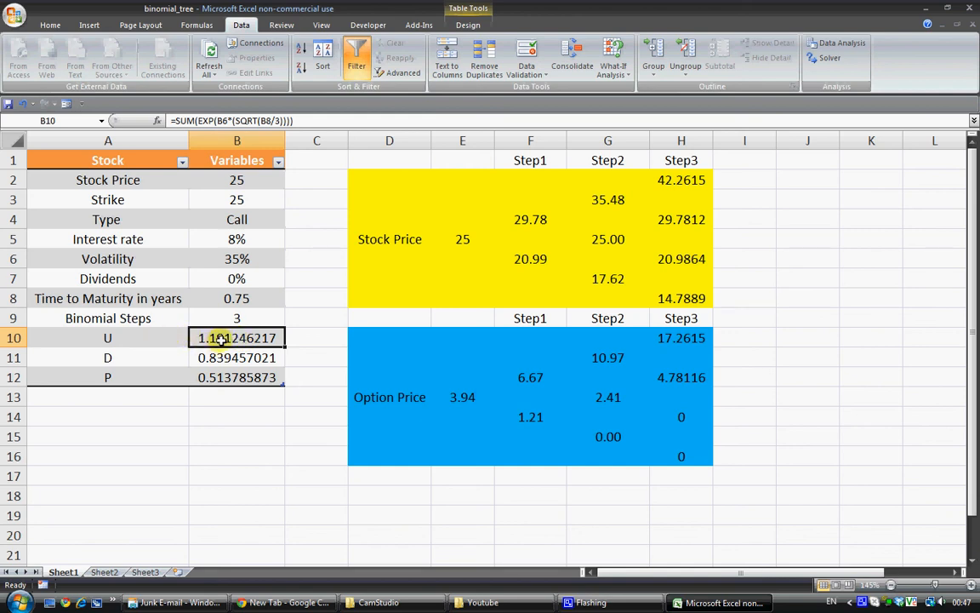
left_click(236, 357)
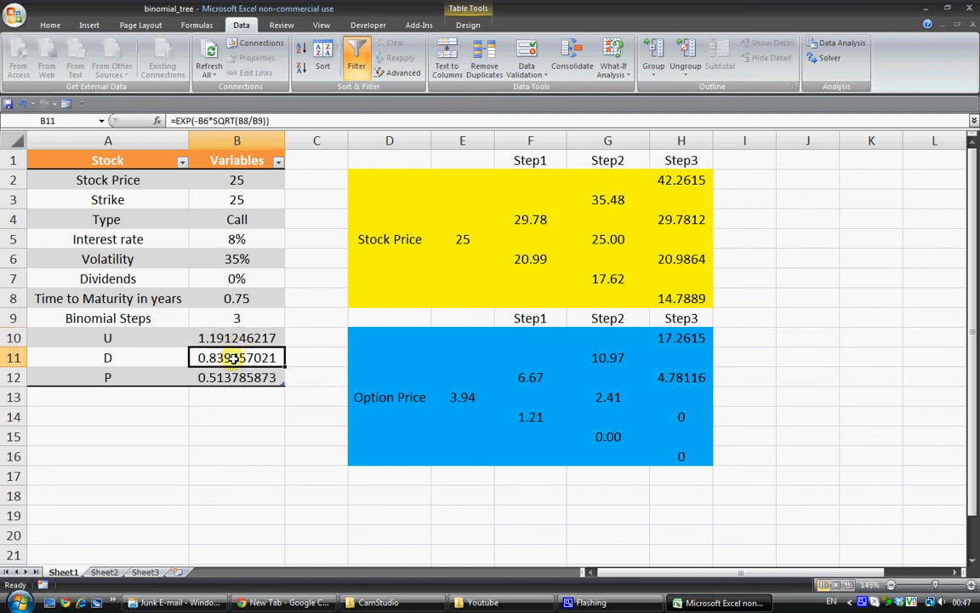
mouse_move(225, 343)
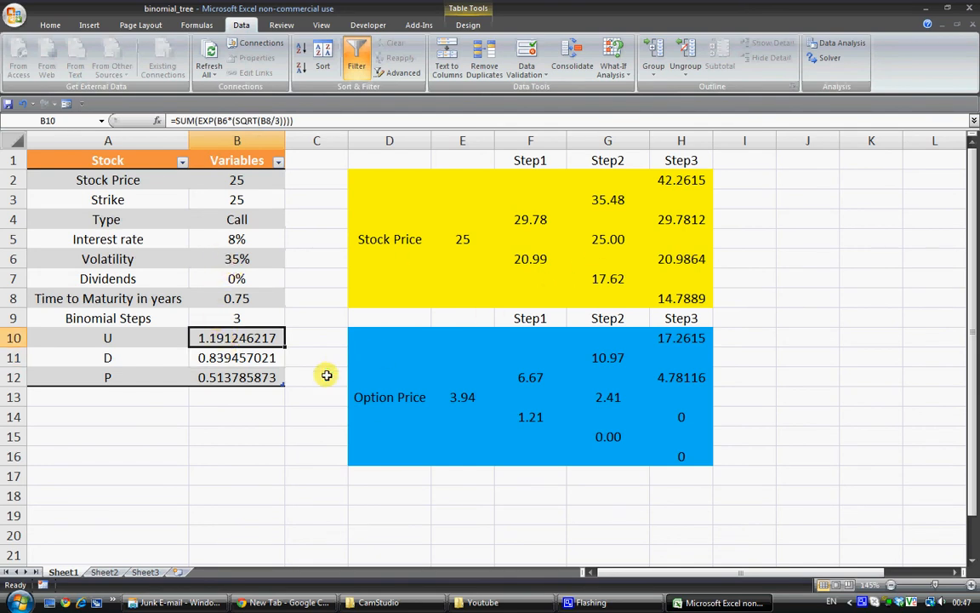
left_click(236, 378)
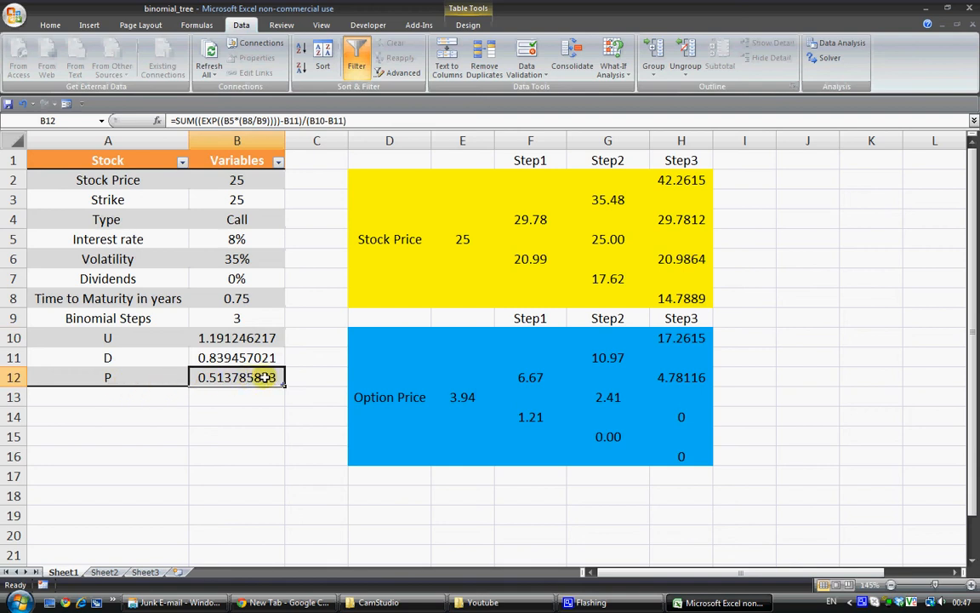
mouse_move(259, 378)
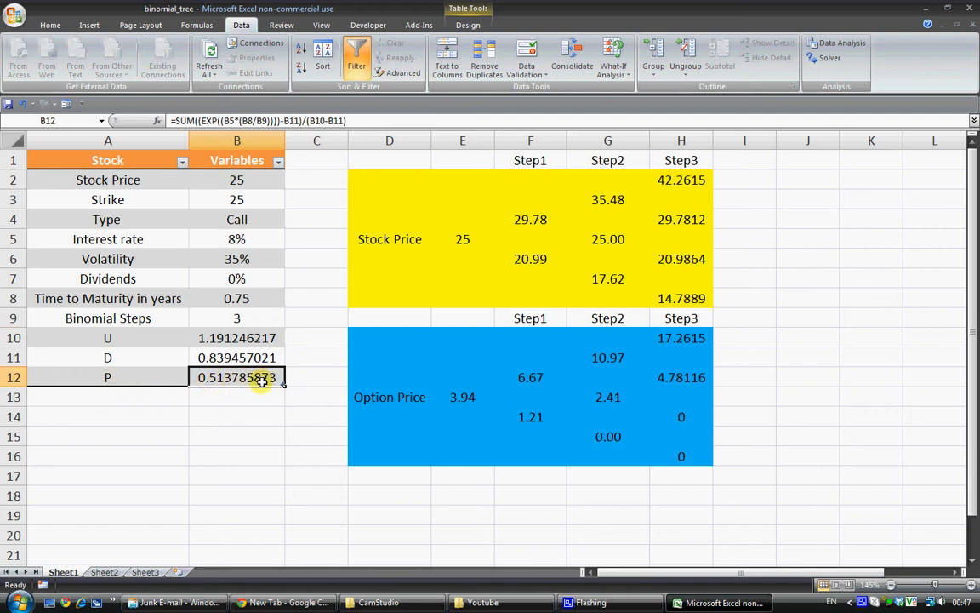
mouse_move(252, 378)
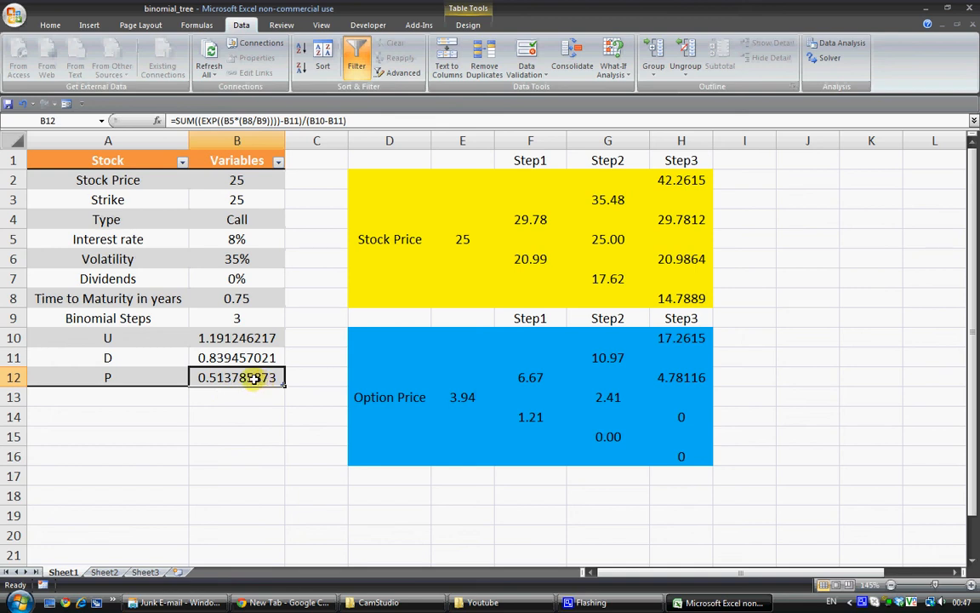
mouse_move(237, 378)
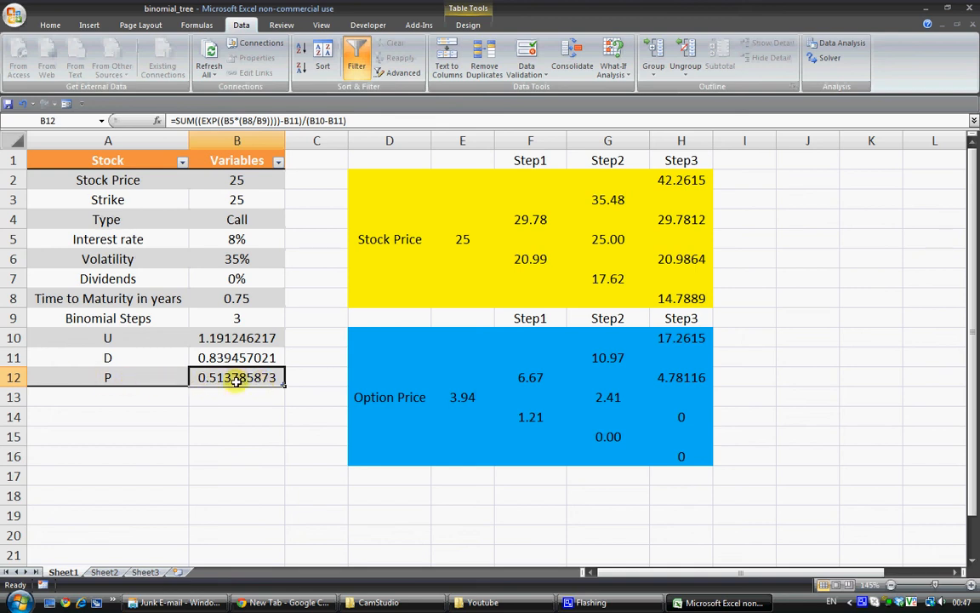
mouse_move(247, 357)
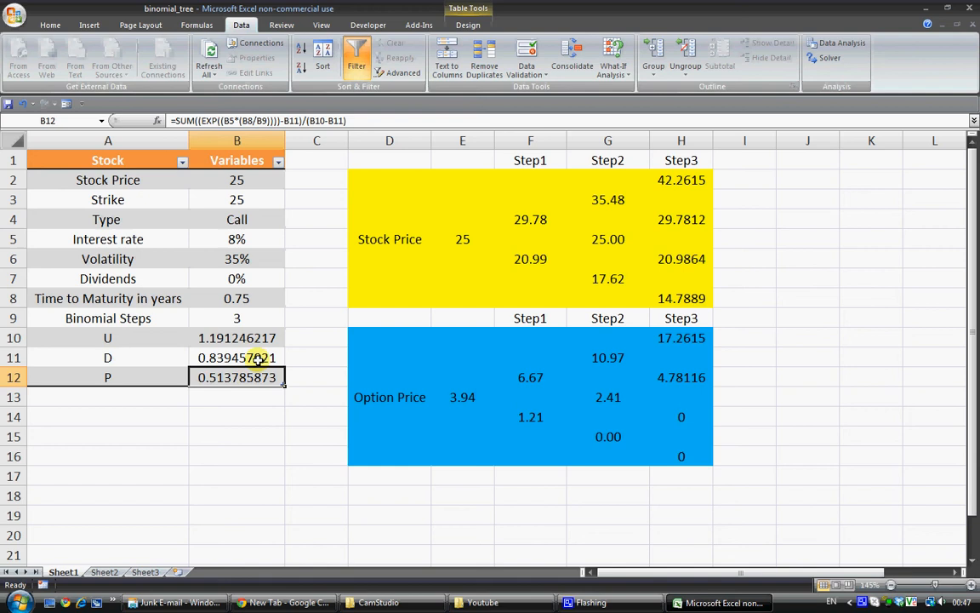
left_click(388, 239)
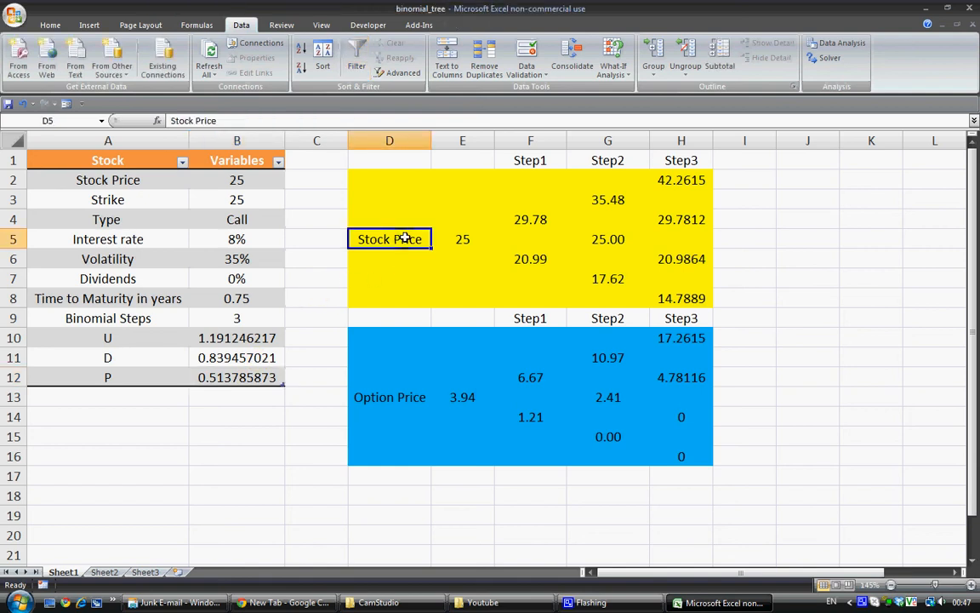
left_click(462, 238)
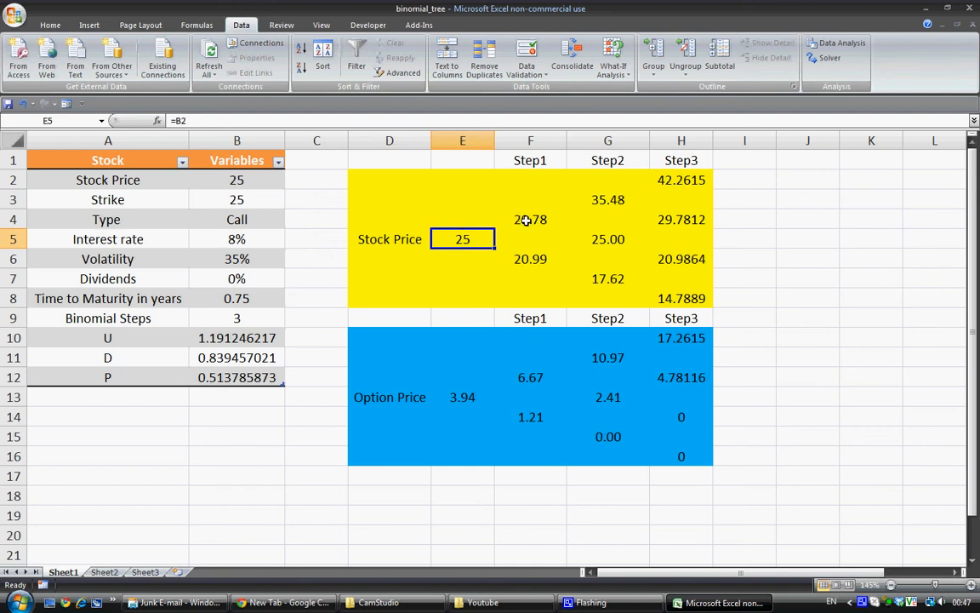
left_click(531, 258)
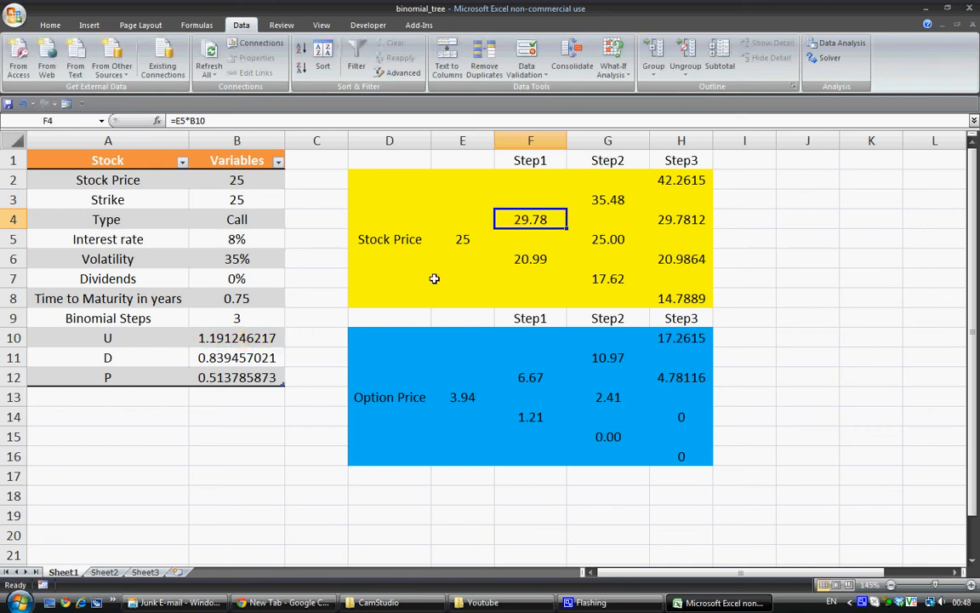
left_click(681, 180)
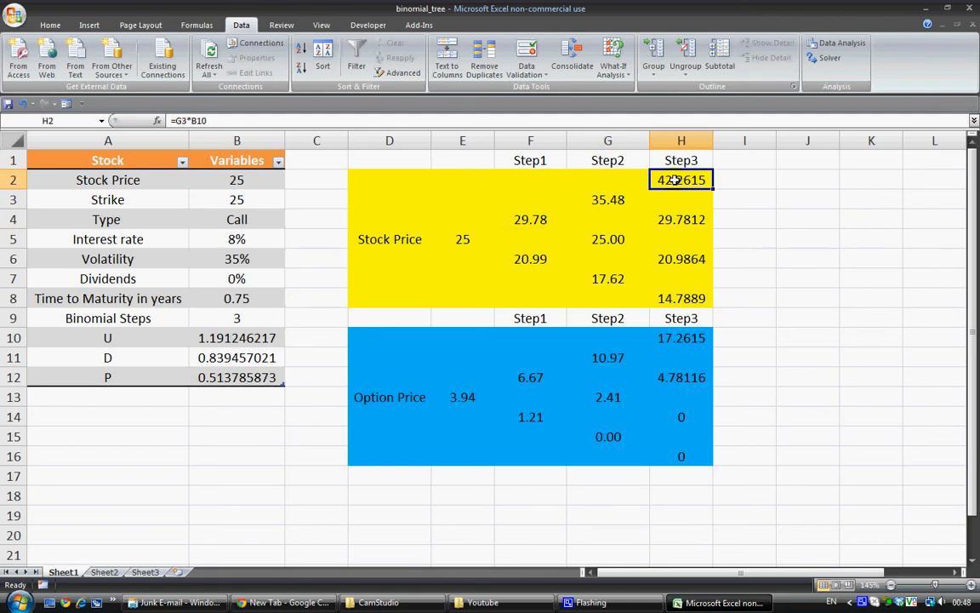
left_click(608, 279)
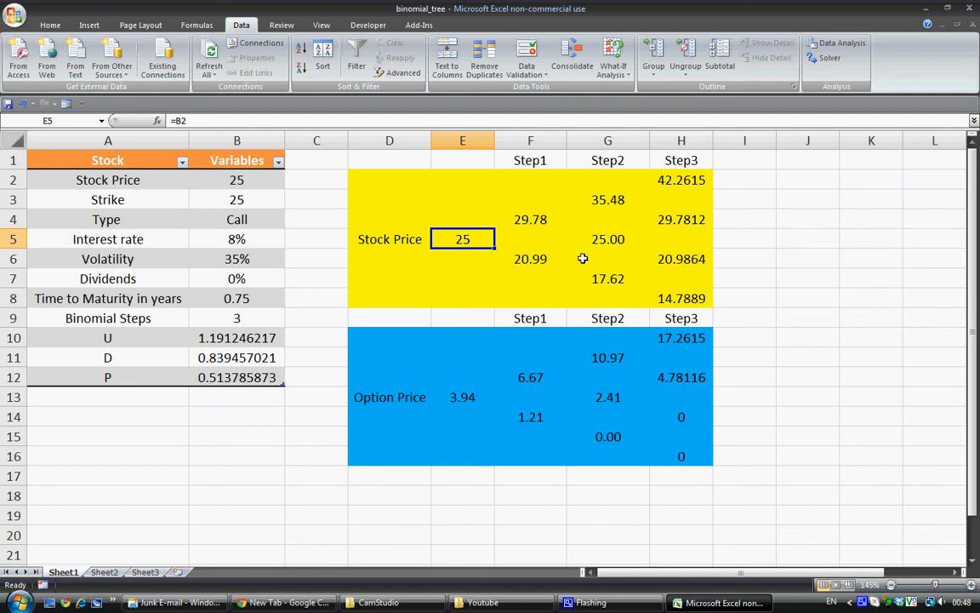
mouse_move(604, 279)
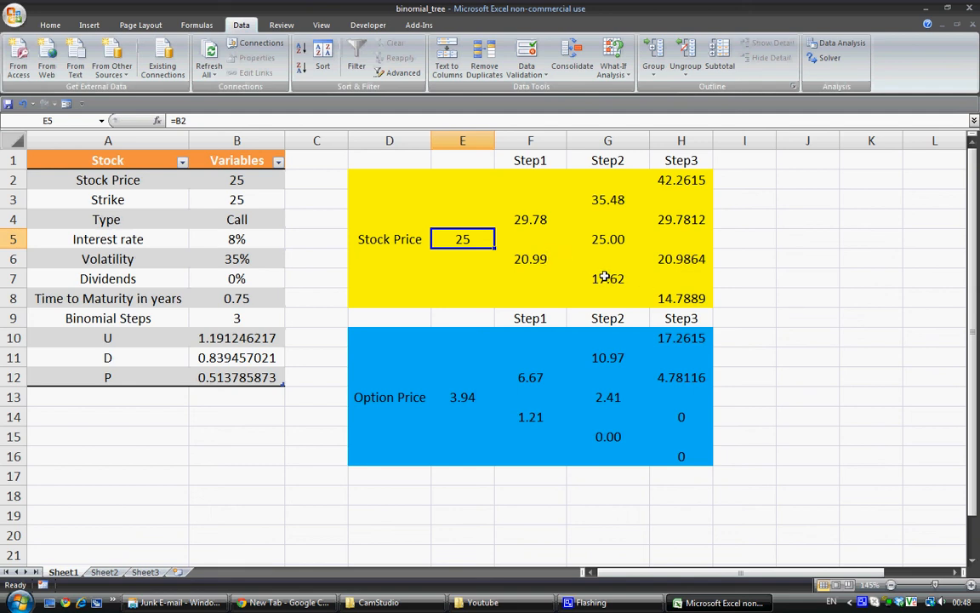
mouse_move(602, 266)
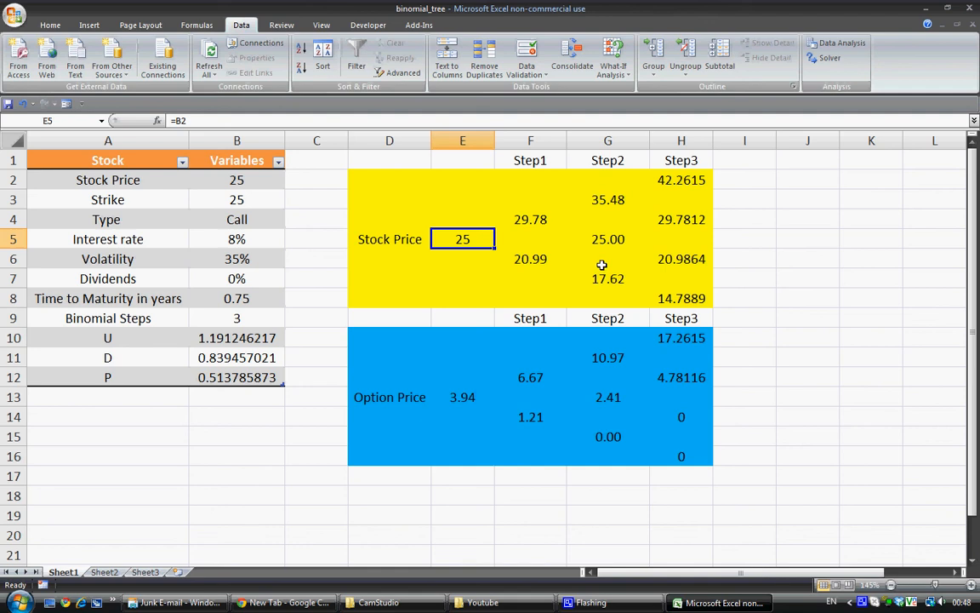
mouse_move(595, 259)
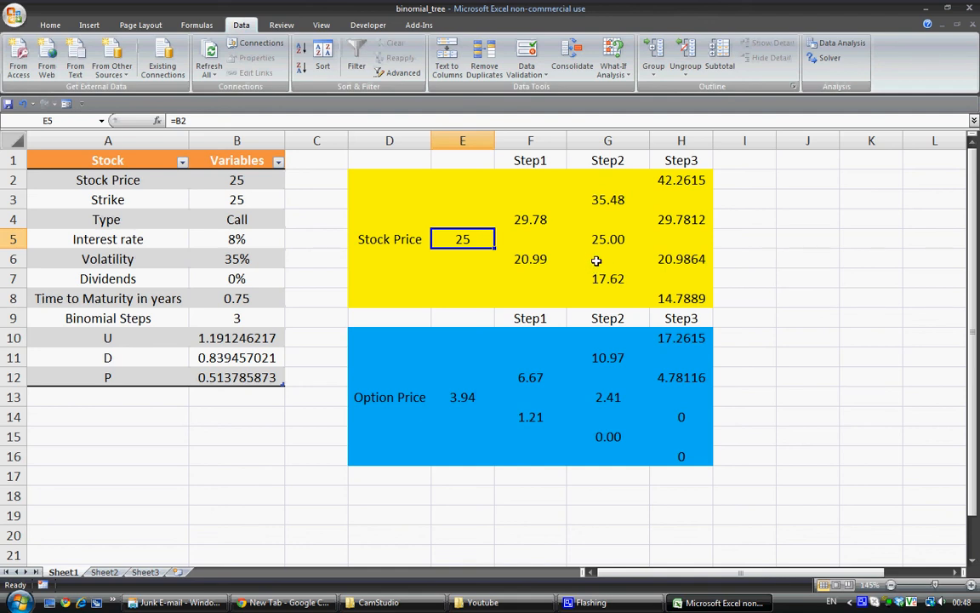
mouse_move(715, 234)
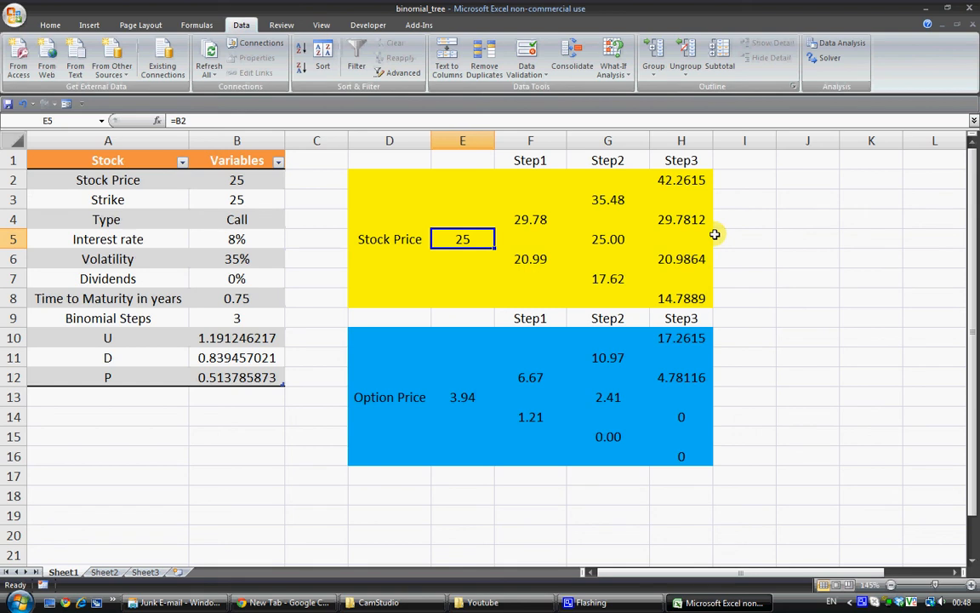
mouse_move(698, 358)
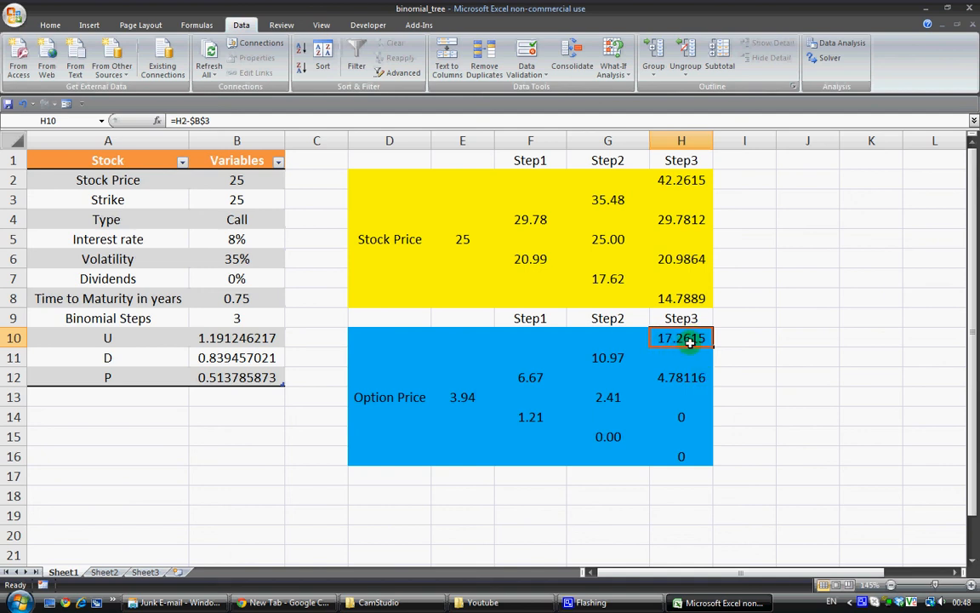
mouse_move(542, 312)
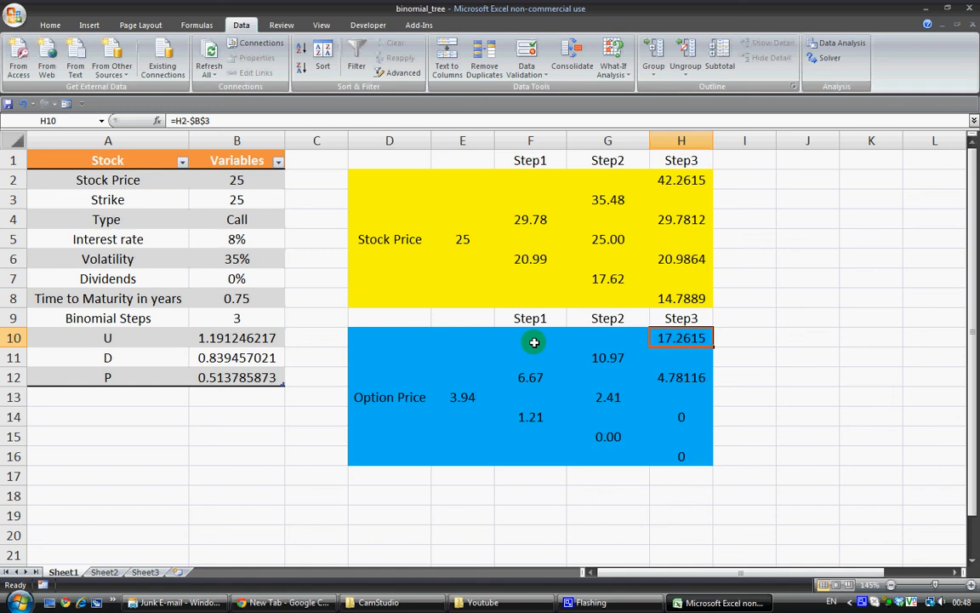
left_click(463, 397)
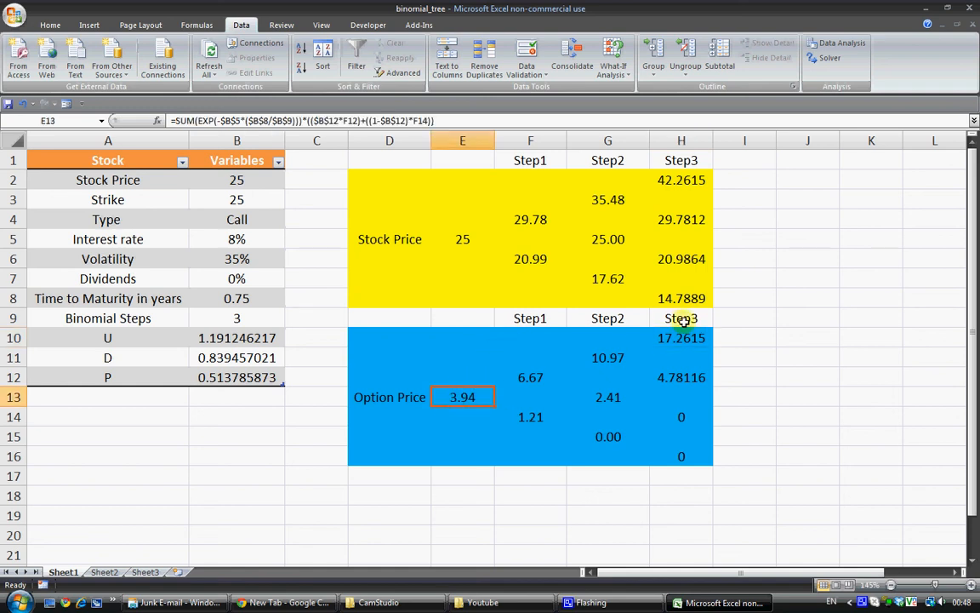
left_click(681, 337)
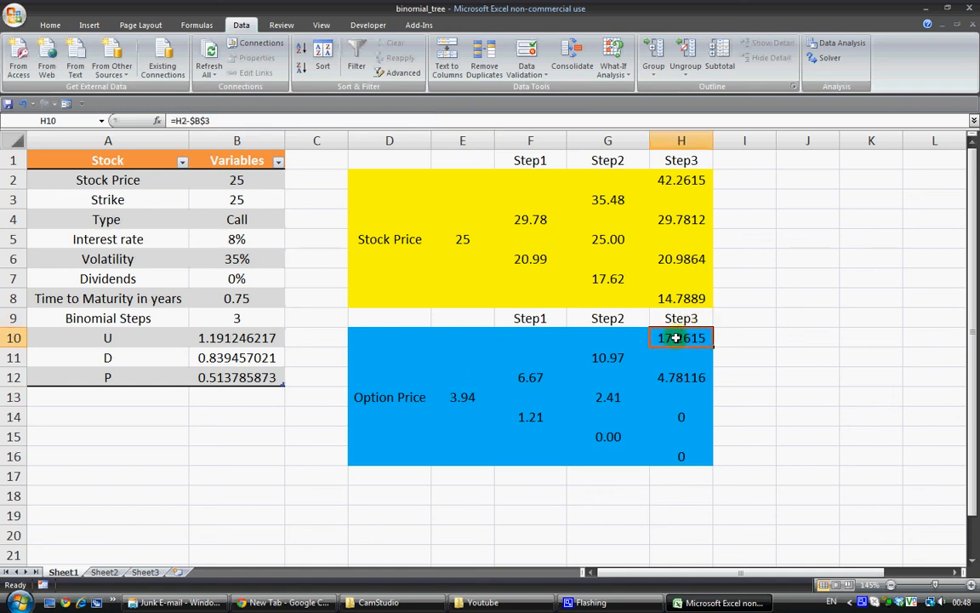
mouse_move(682, 374)
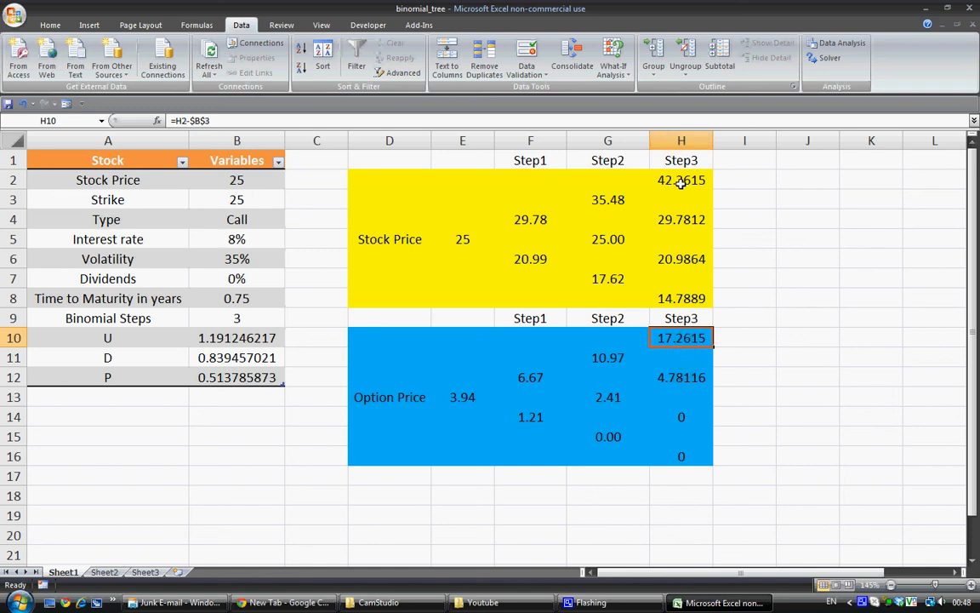
left_click(680, 181)
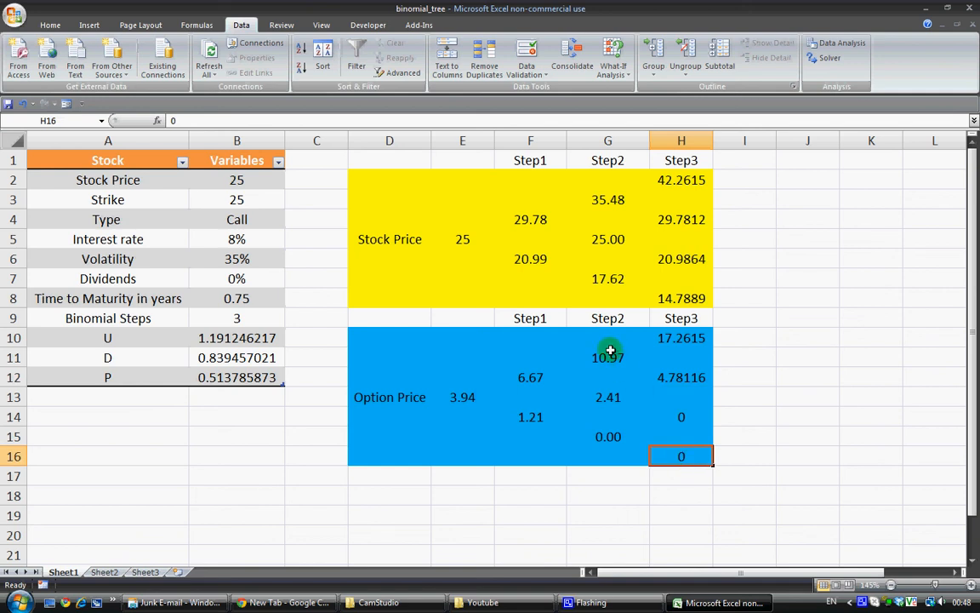
left_click(607, 357)
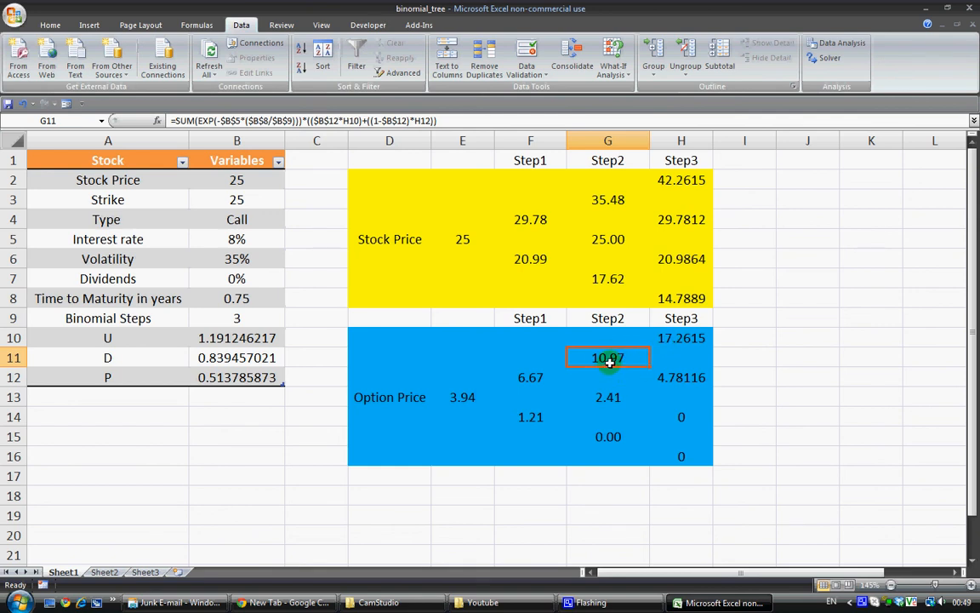
mouse_move(681, 337)
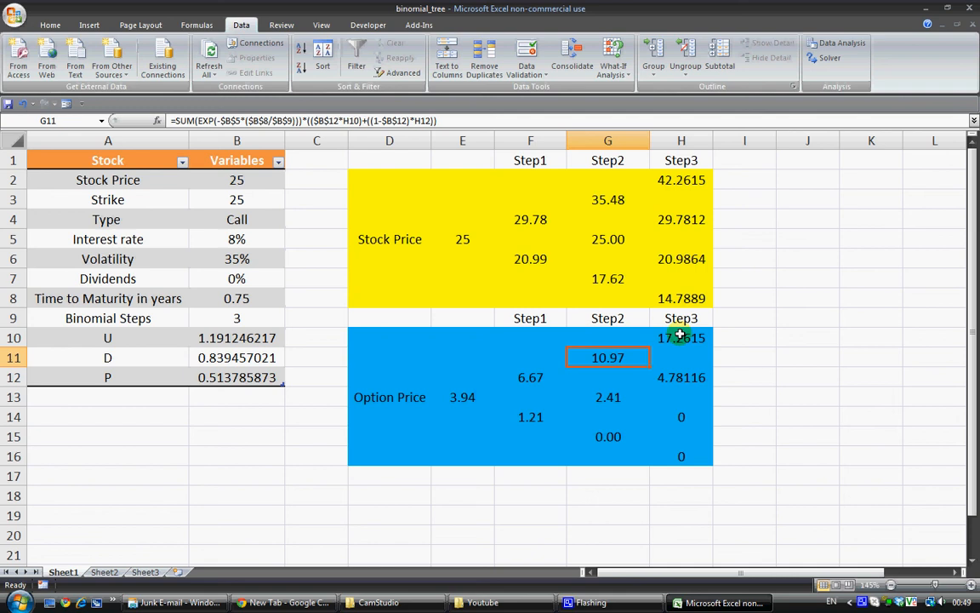
mouse_move(678, 350)
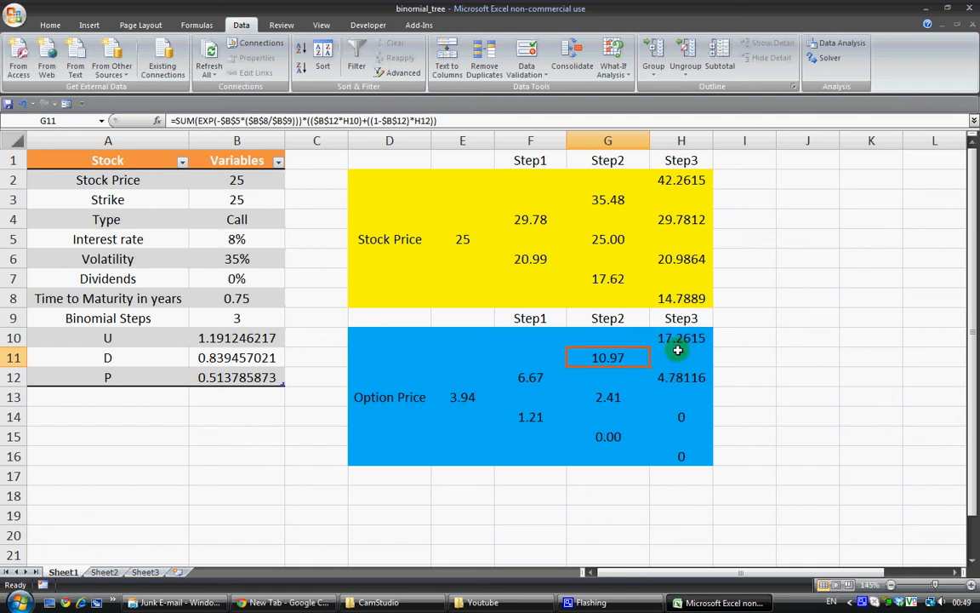
mouse_move(667, 365)
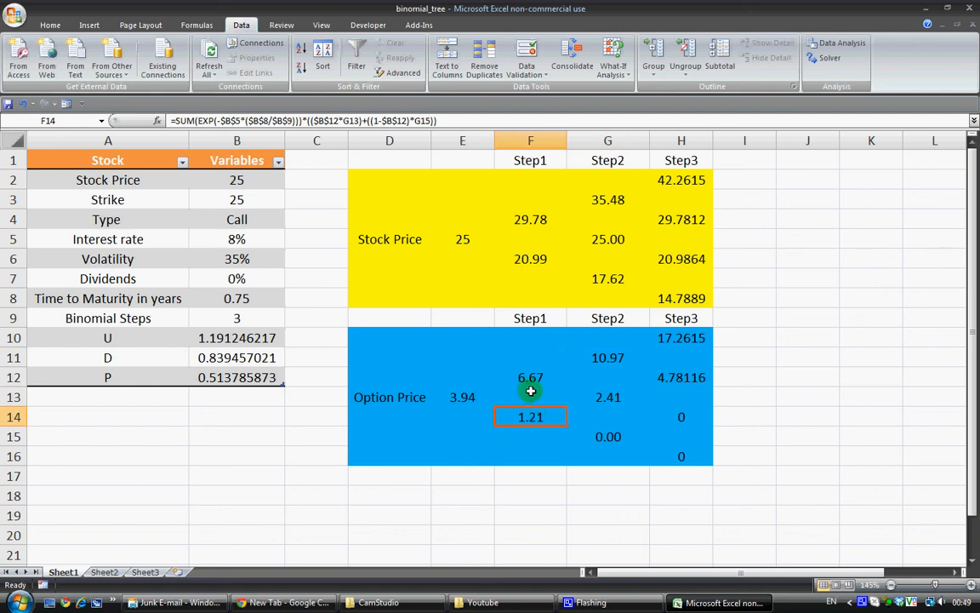
left_click(463, 396)
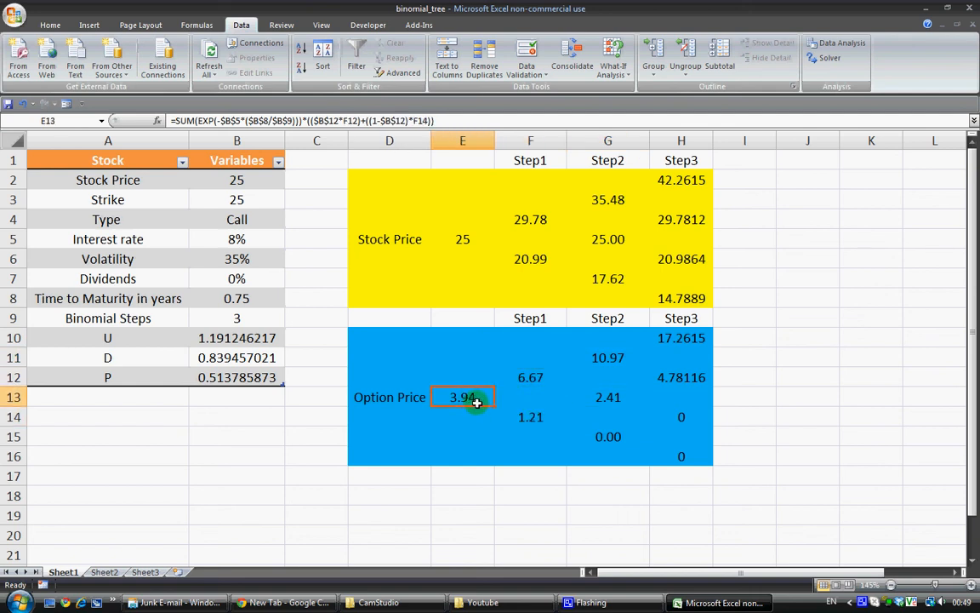
mouse_move(500, 398)
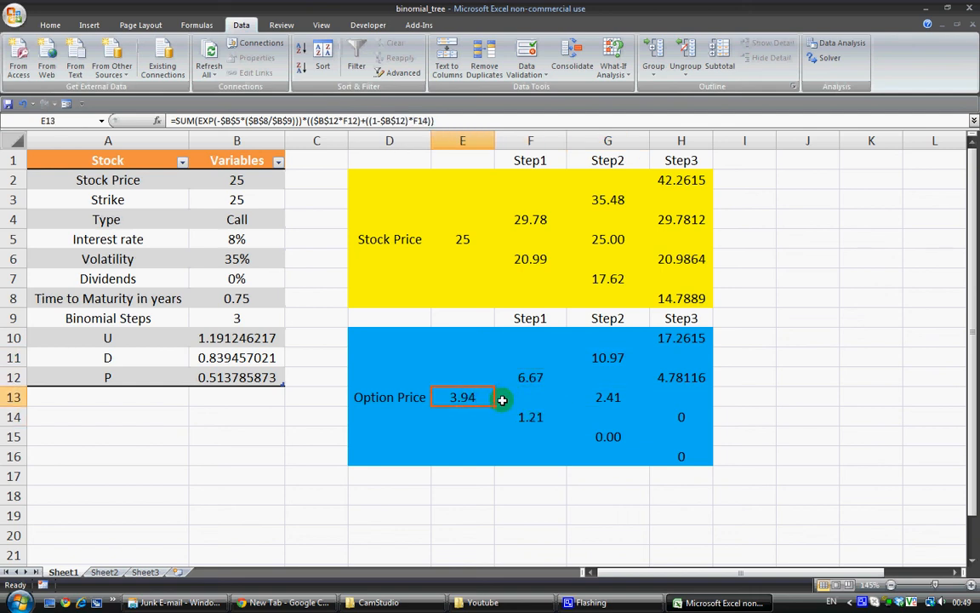
mouse_move(504, 367)
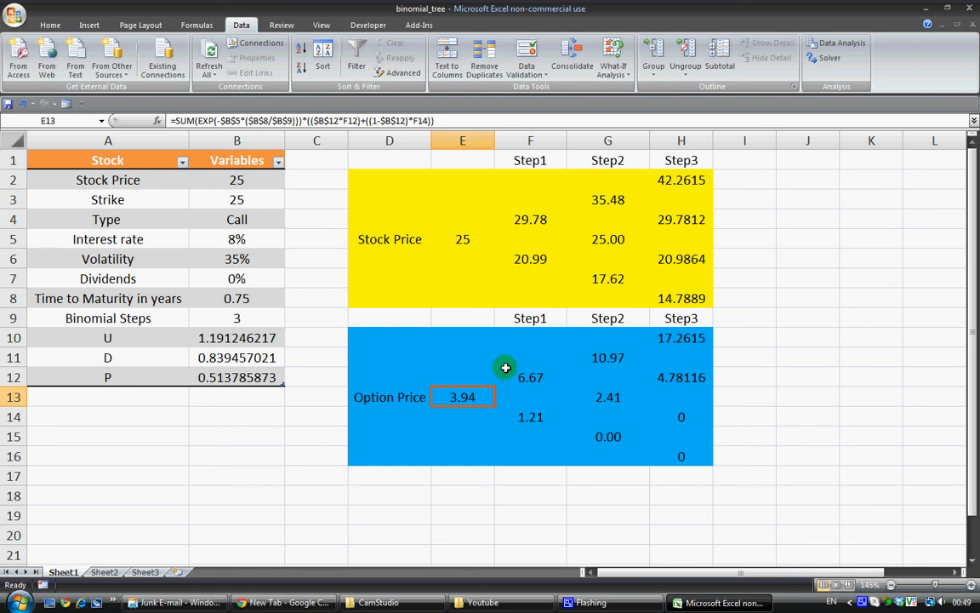
mouse_move(466, 383)
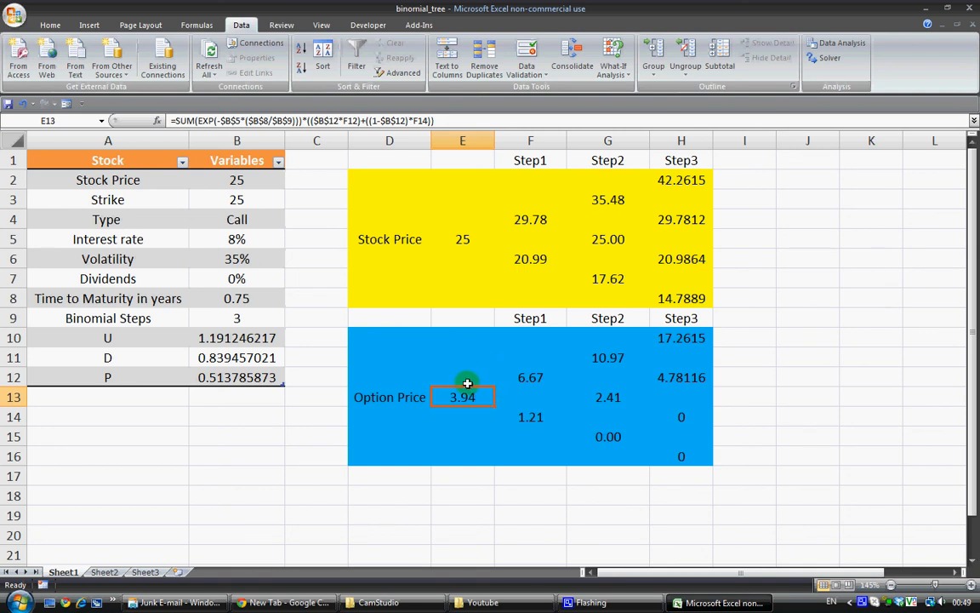
left_click(388, 396)
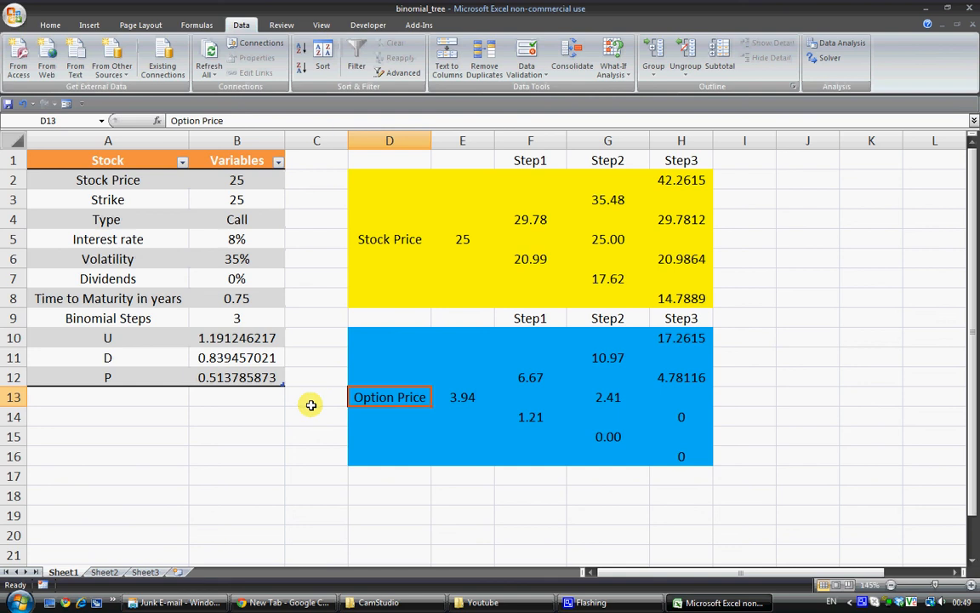
left_click(316, 397)
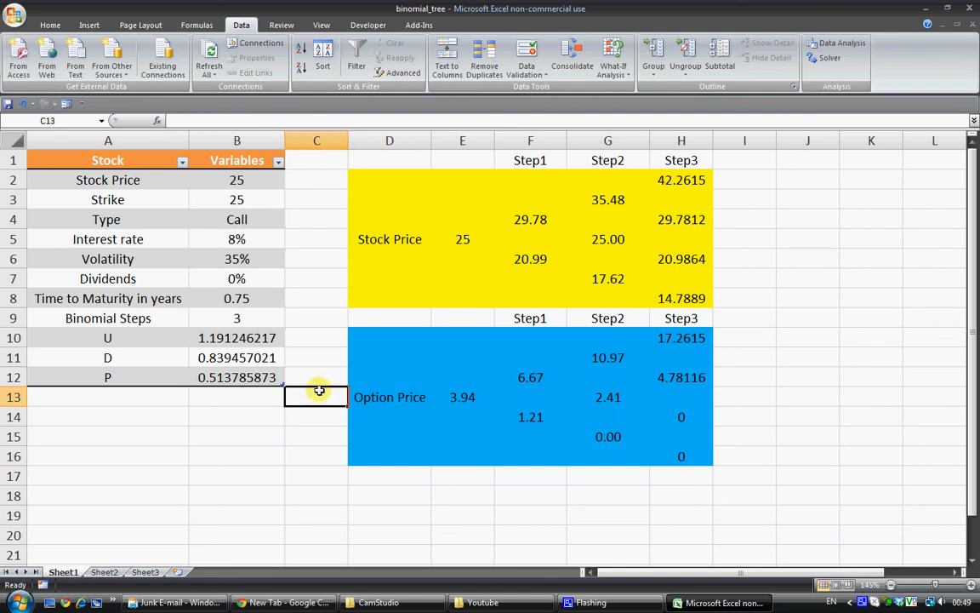
left_click(463, 397)
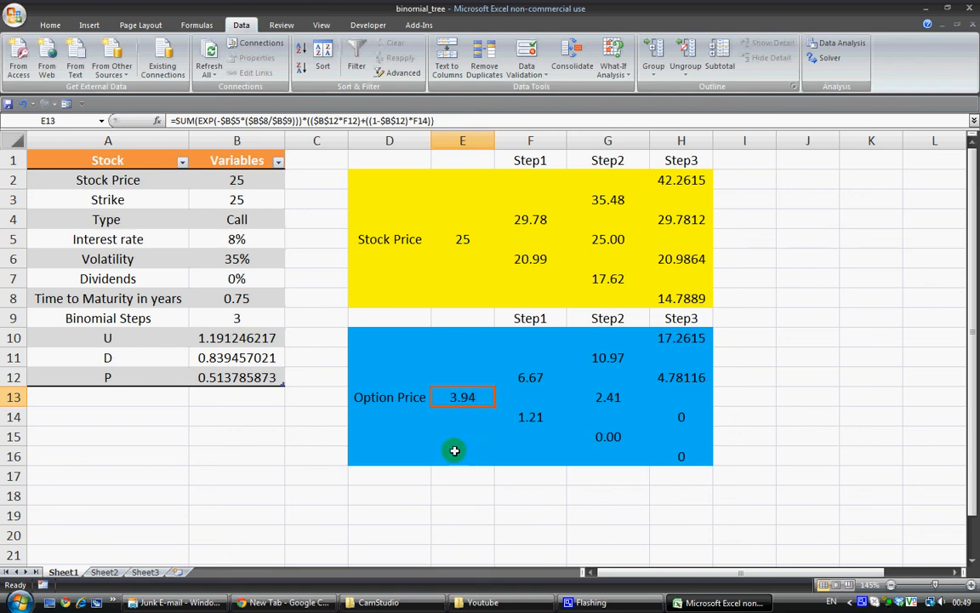
mouse_move(448, 443)
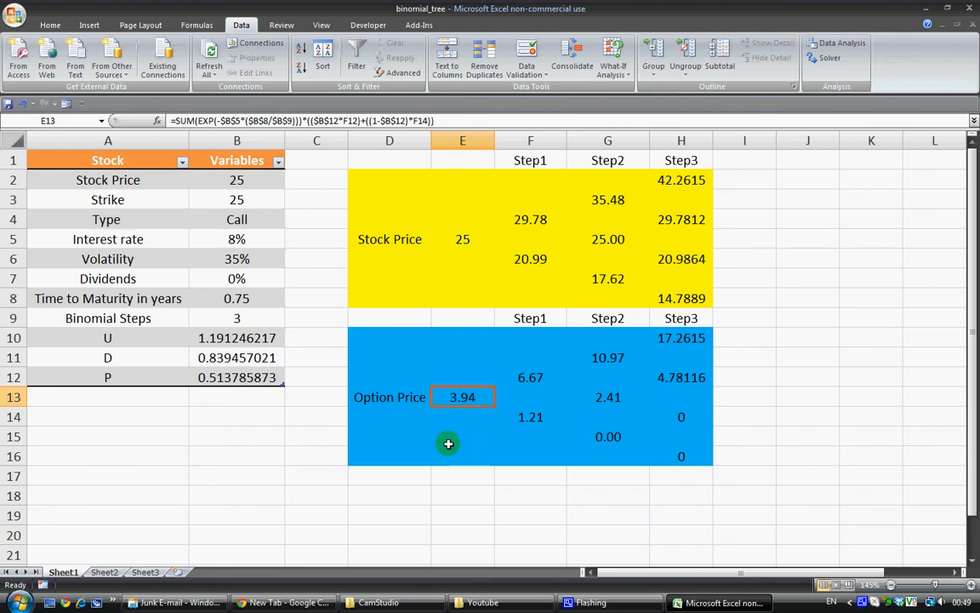
mouse_move(289, 349)
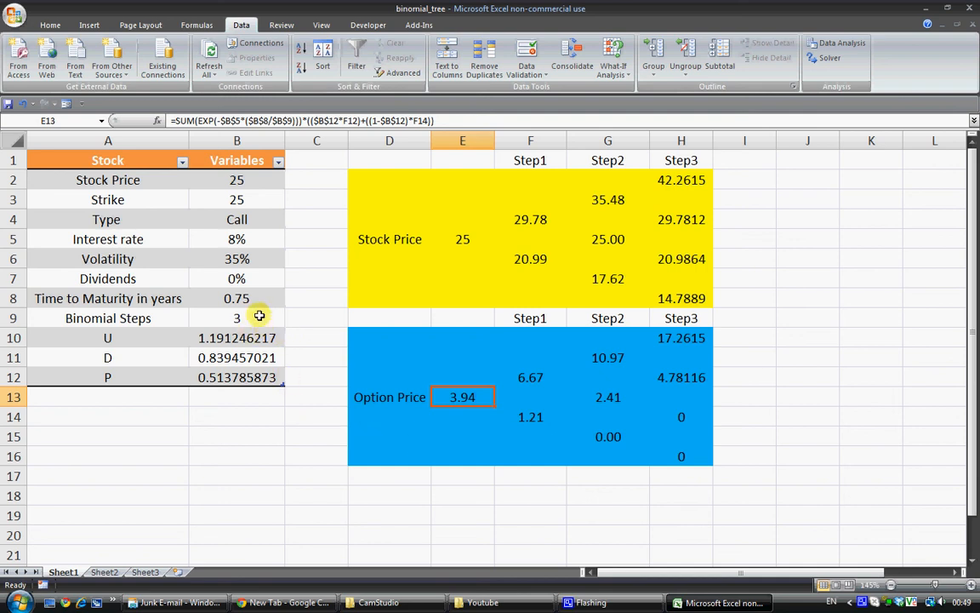
mouse_move(265, 308)
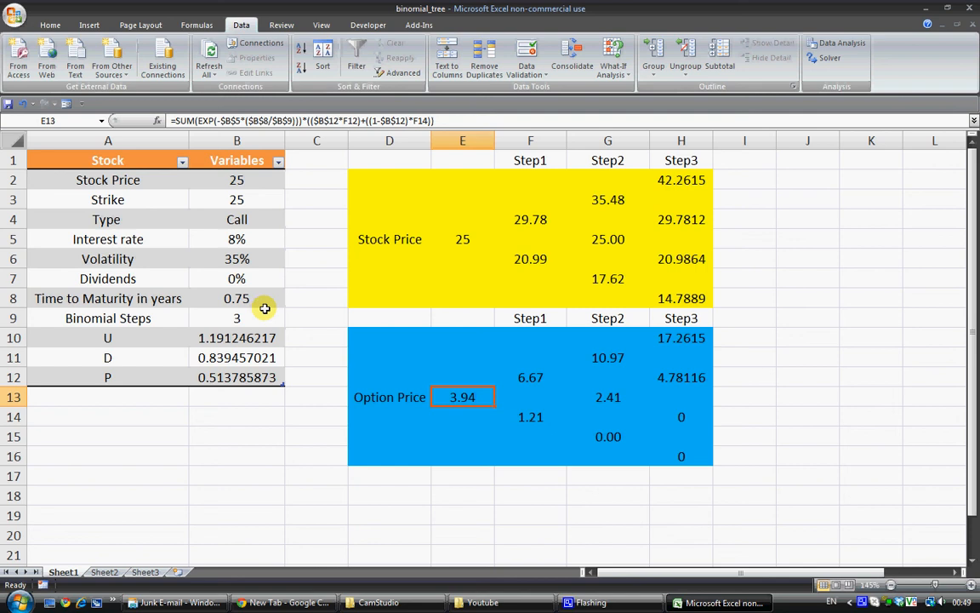
mouse_move(252, 327)
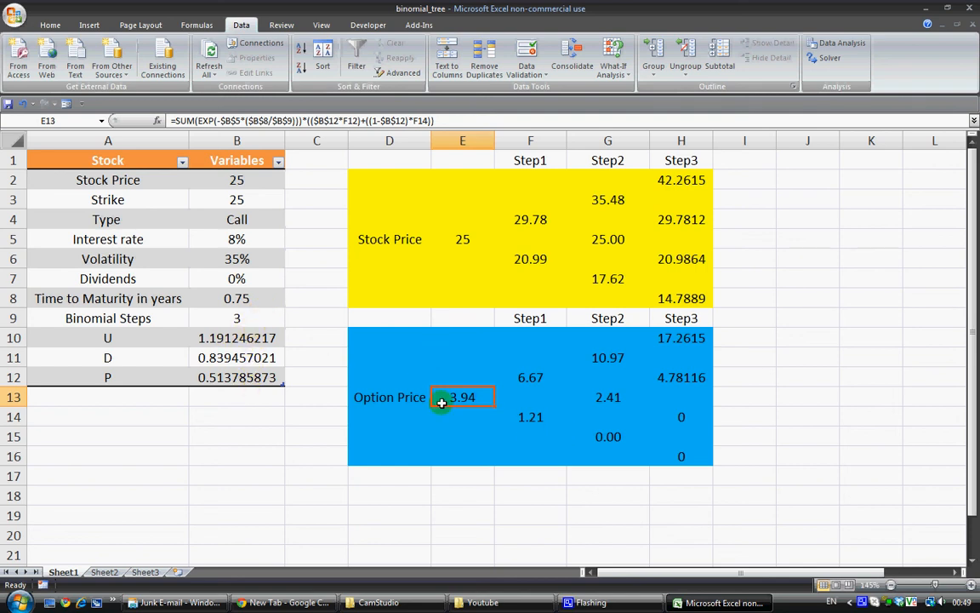
left_click(388, 397)
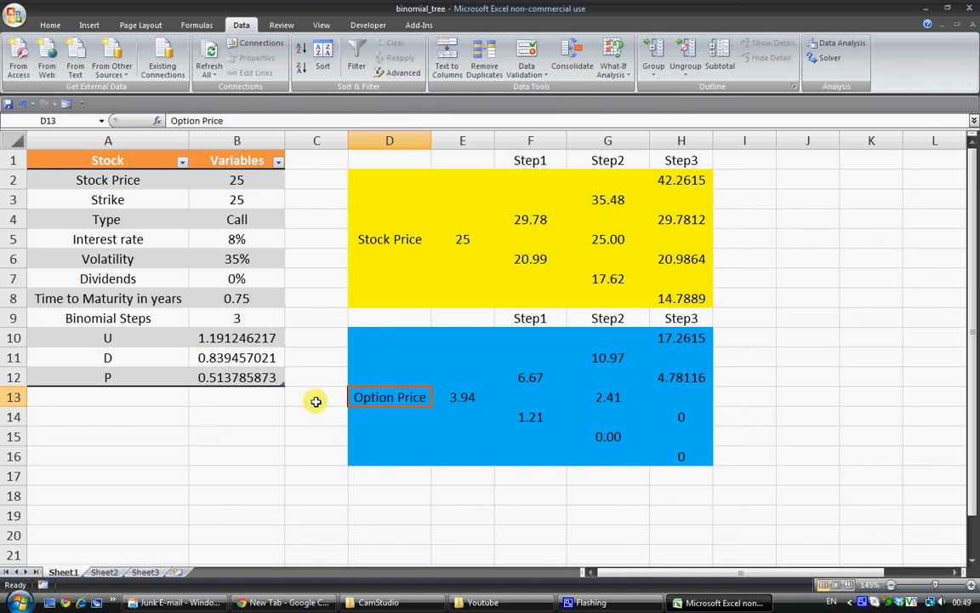
left_click(317, 398)
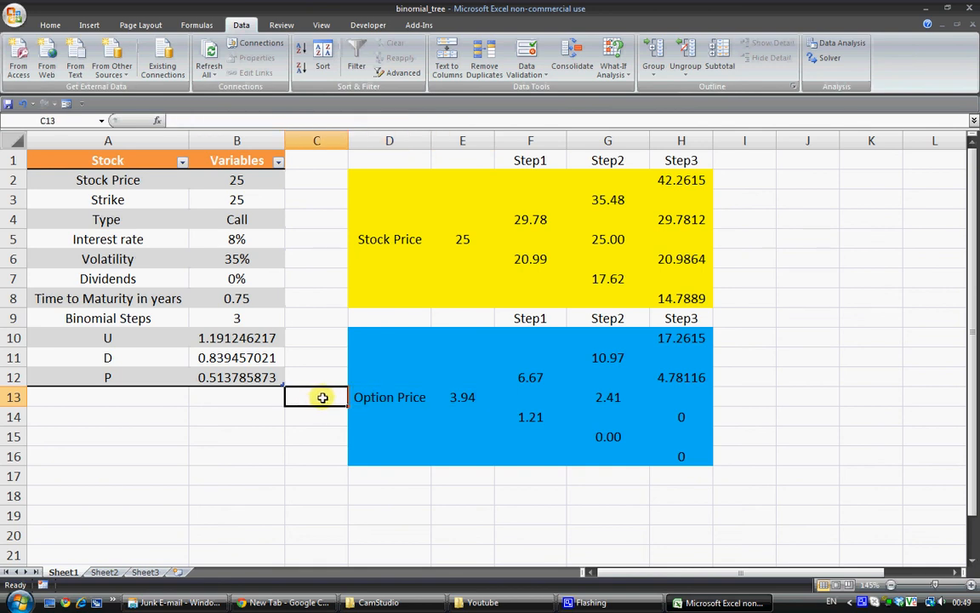
mouse_move(319, 395)
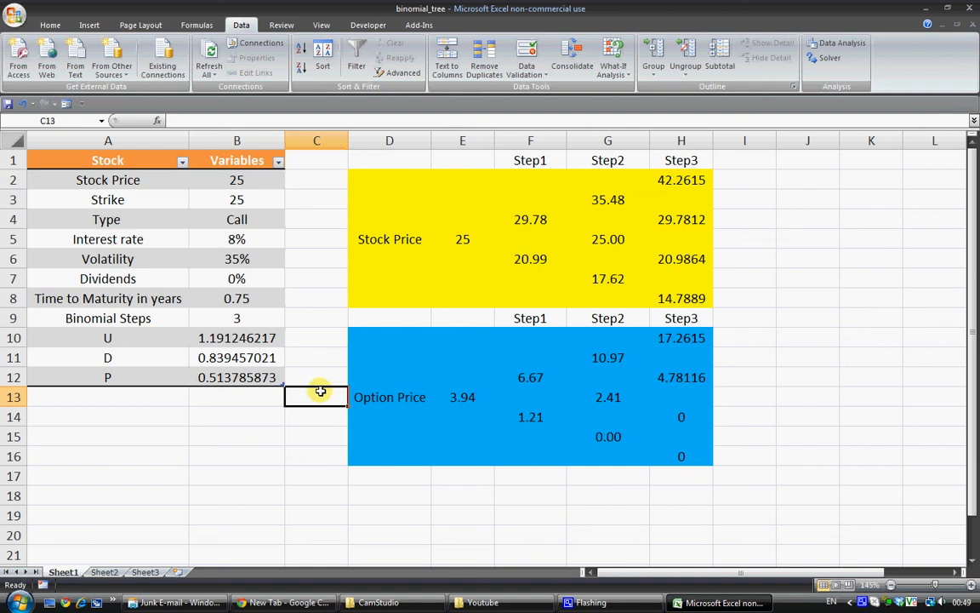
mouse_move(312, 385)
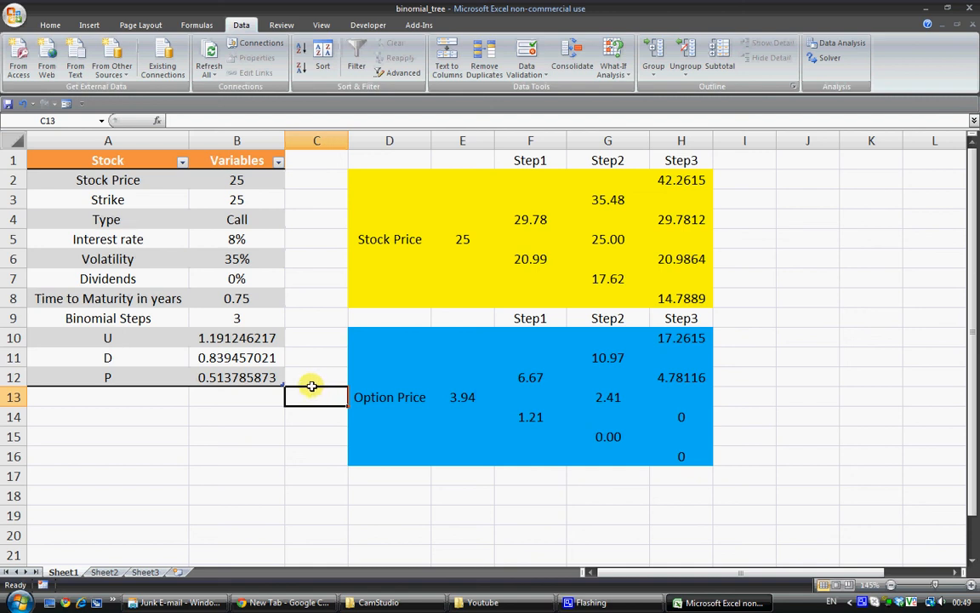
mouse_move(308, 384)
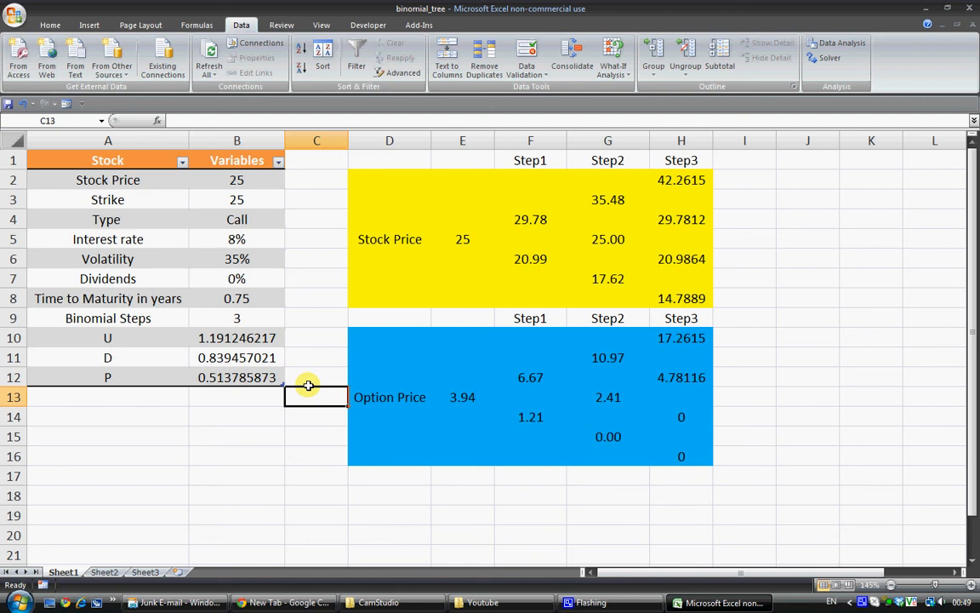
mouse_move(313, 388)
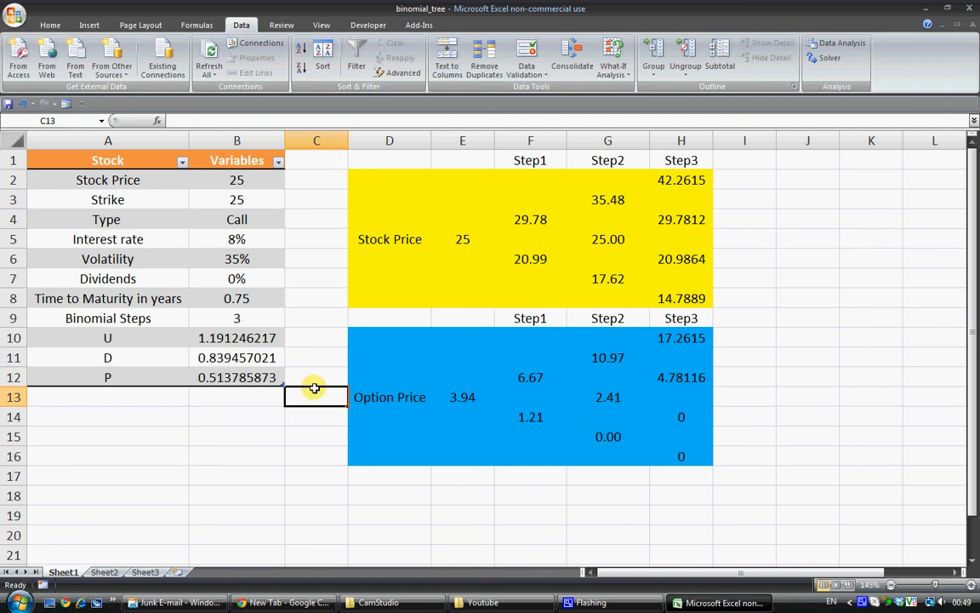
mouse_move(313, 383)
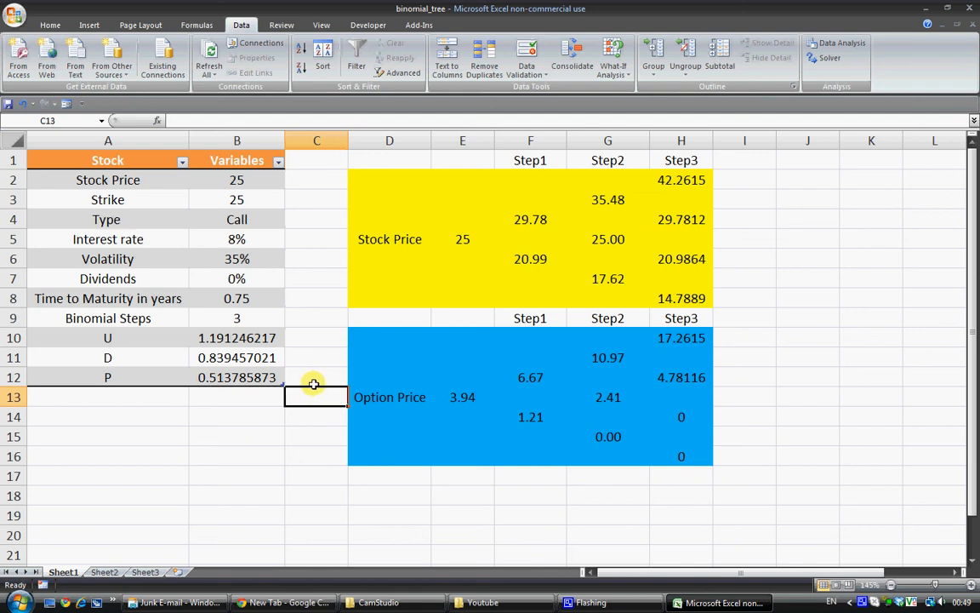
mouse_move(313, 384)
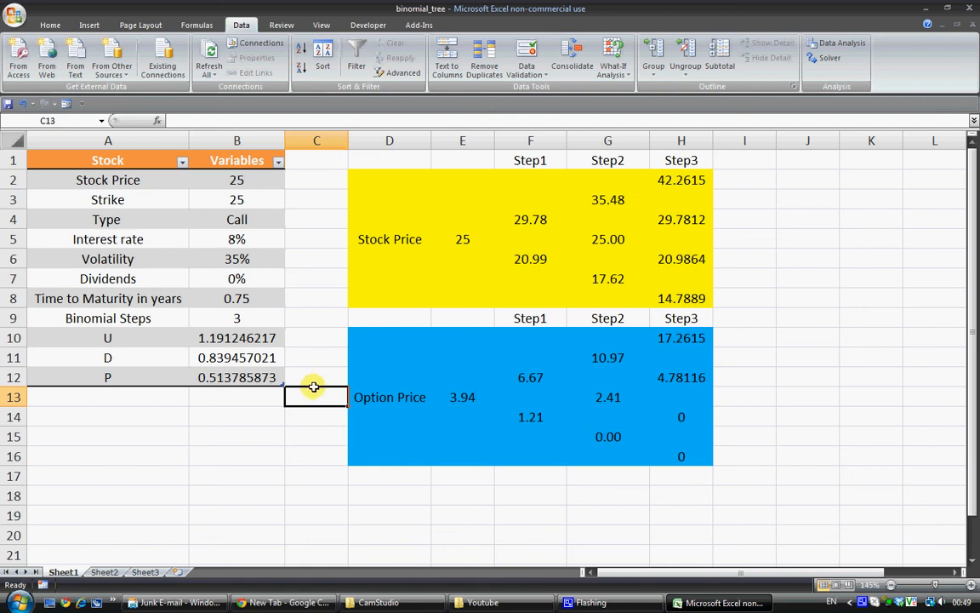
mouse_move(310, 388)
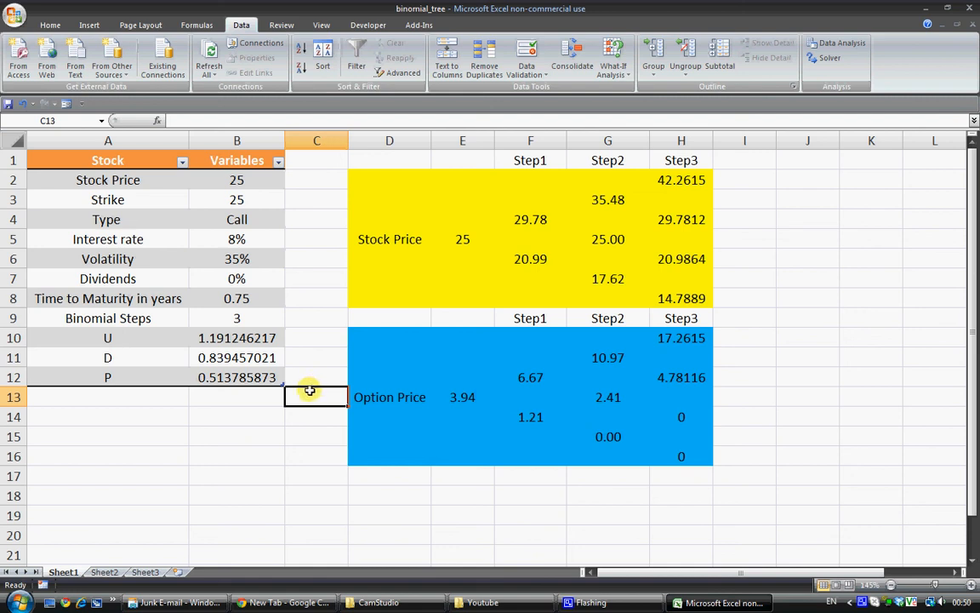